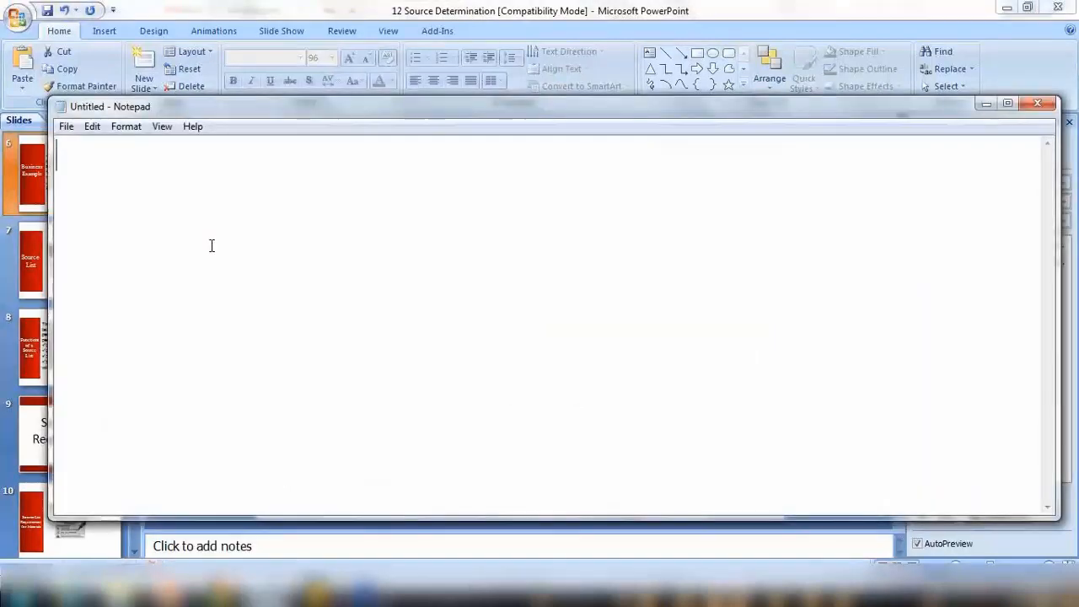
# Write 'Material - ABC123' and the line 'PIR1 - Vendor 1' in the note
pyautogui.write('Material -')
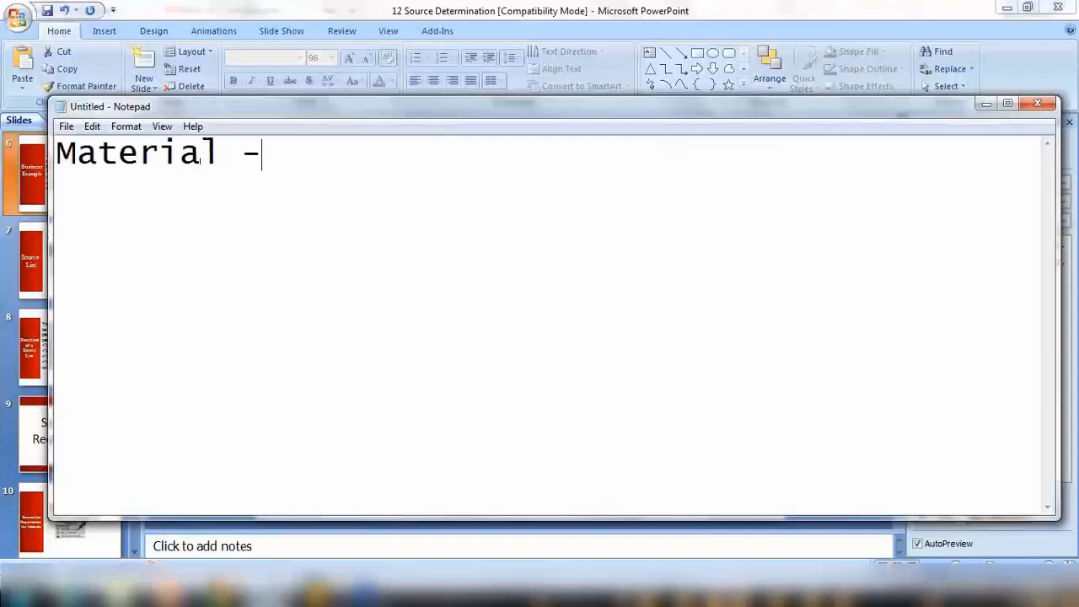
pyautogui.write('ABC')
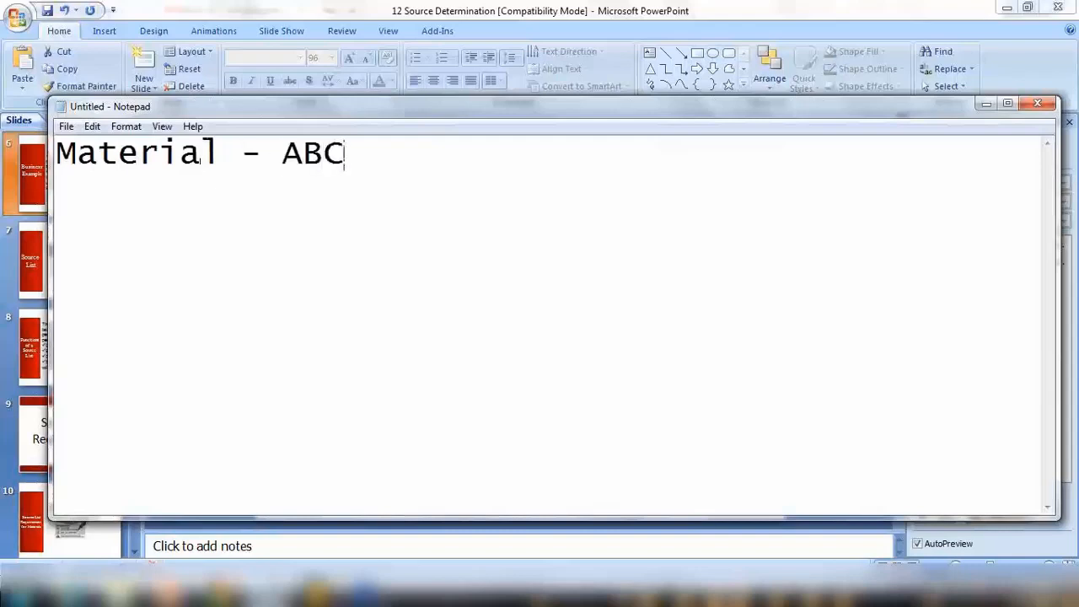
pyautogui.write('123')
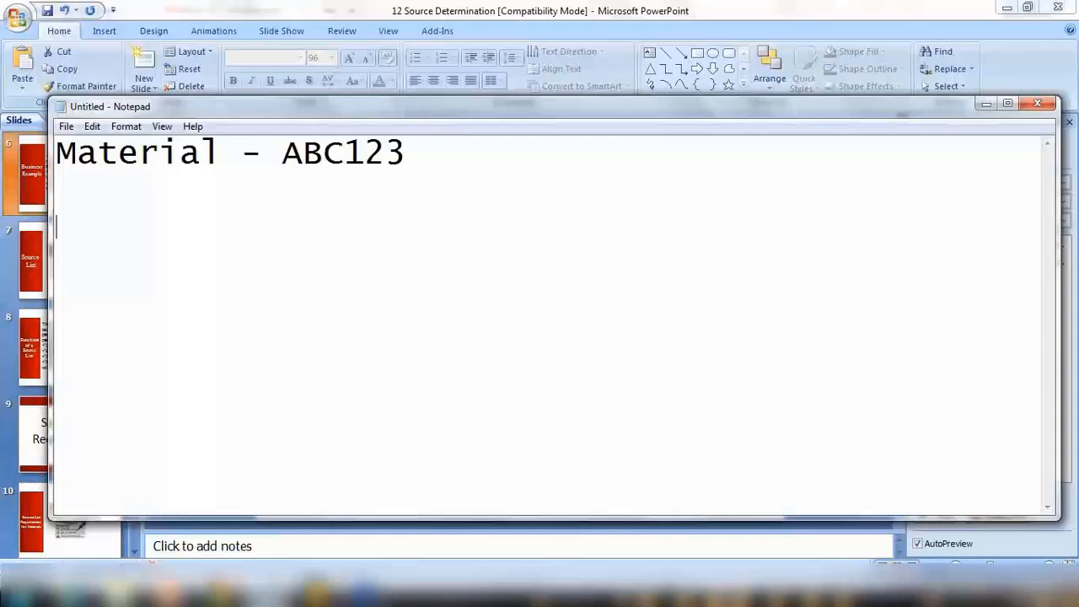
pyautogui.write('P')
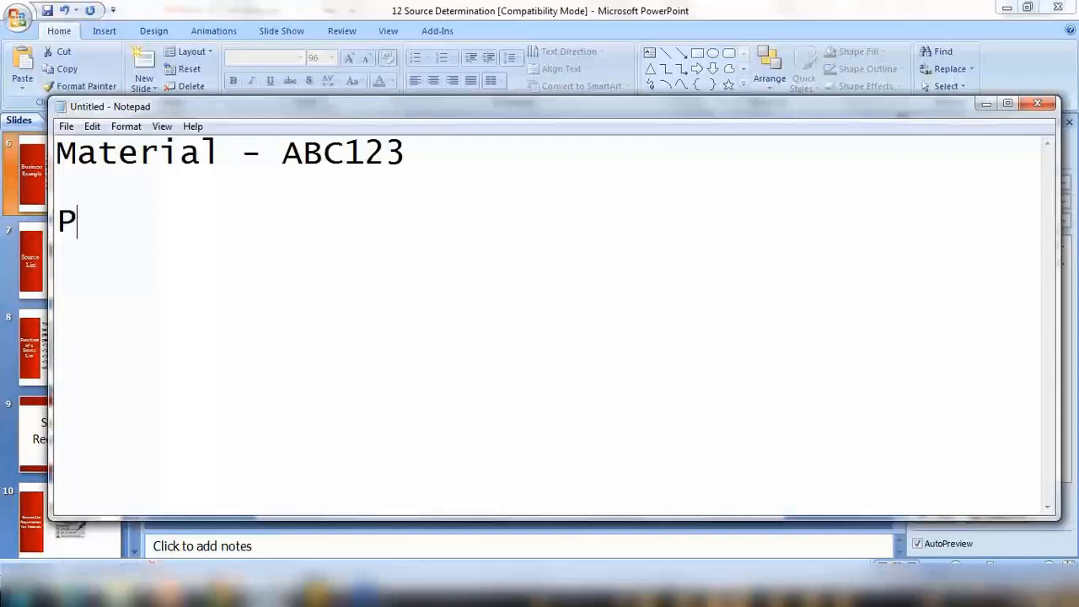
pyautogui.write('IR')
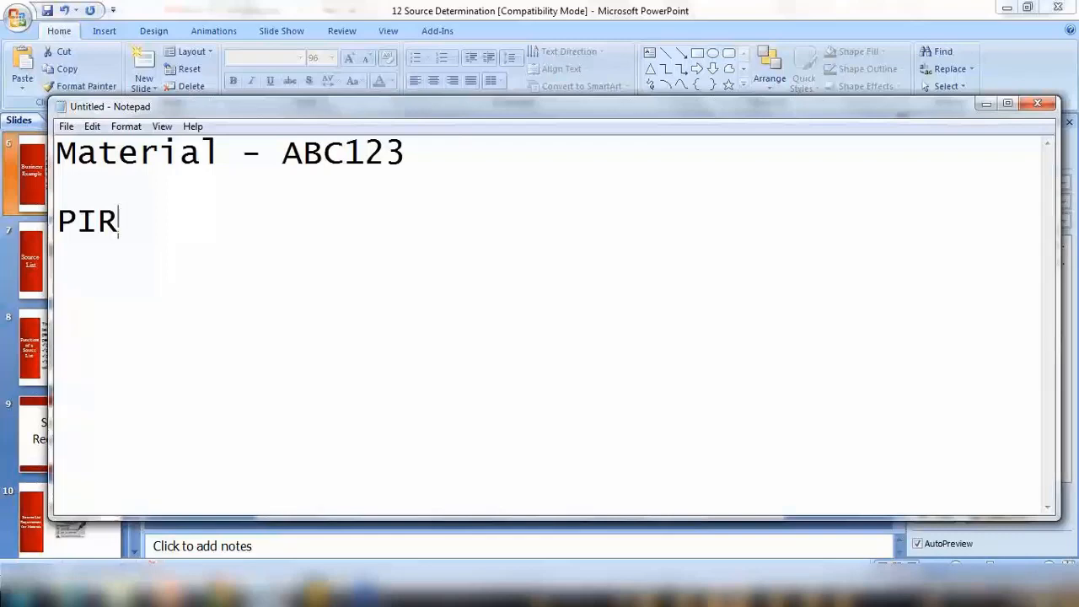
pyautogui.write('1 -')
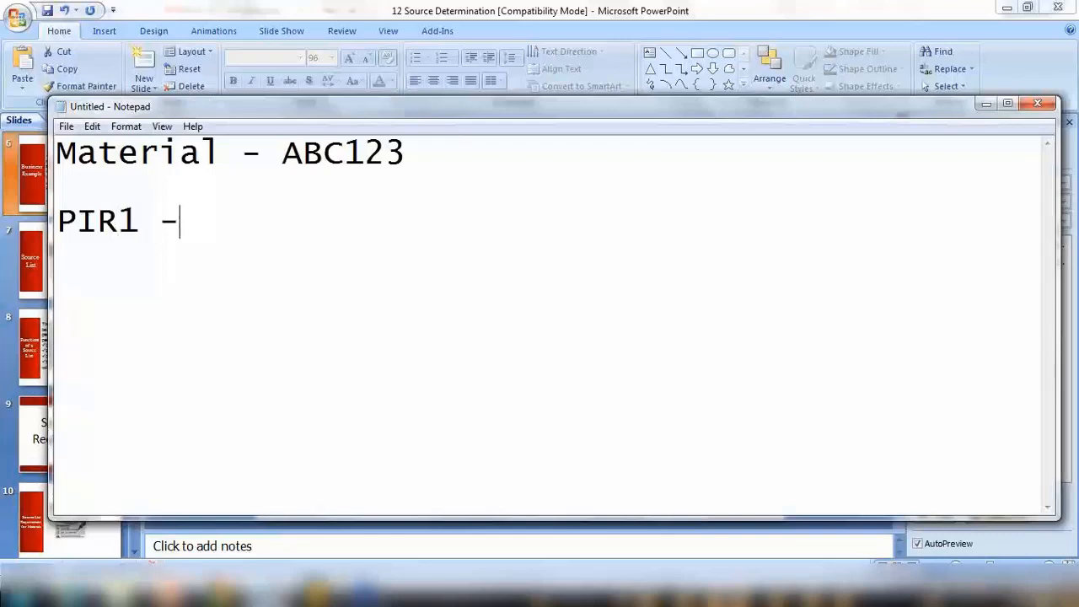
pyautogui.write('Vendor 1')
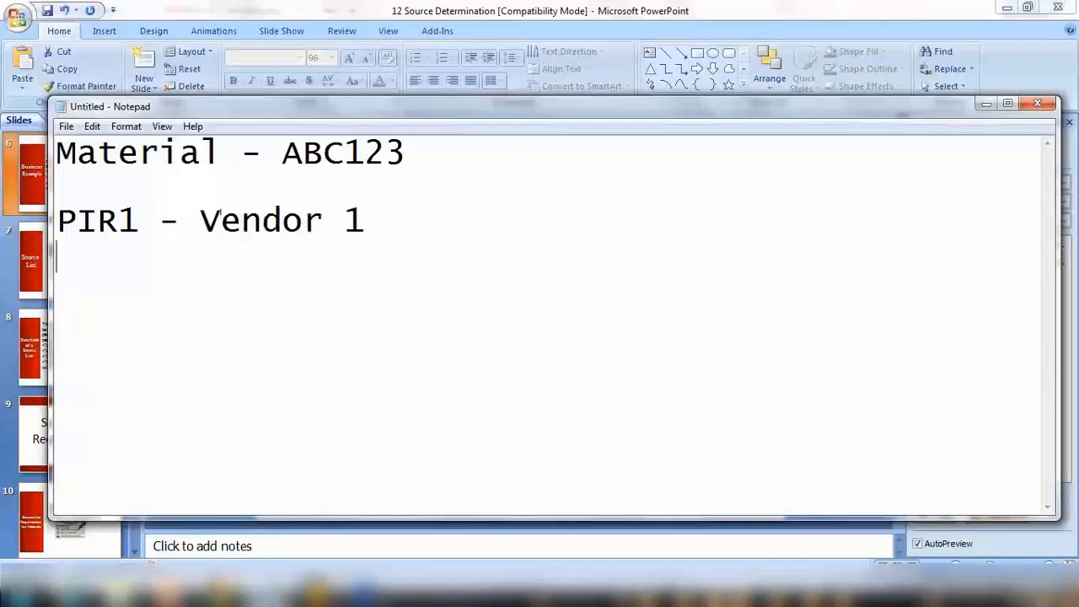
# Add 'PIR2 - Vendor 2' and 'PIR3 - Vendor 3.... so on...' to the list
pyautogui.write('PIR')
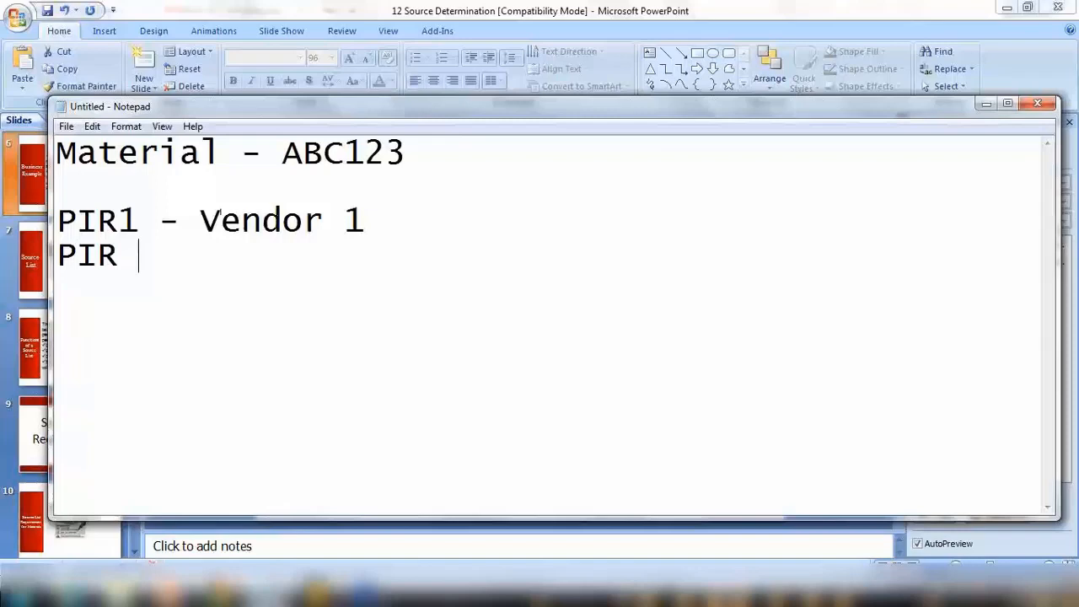
pyautogui.write('2')
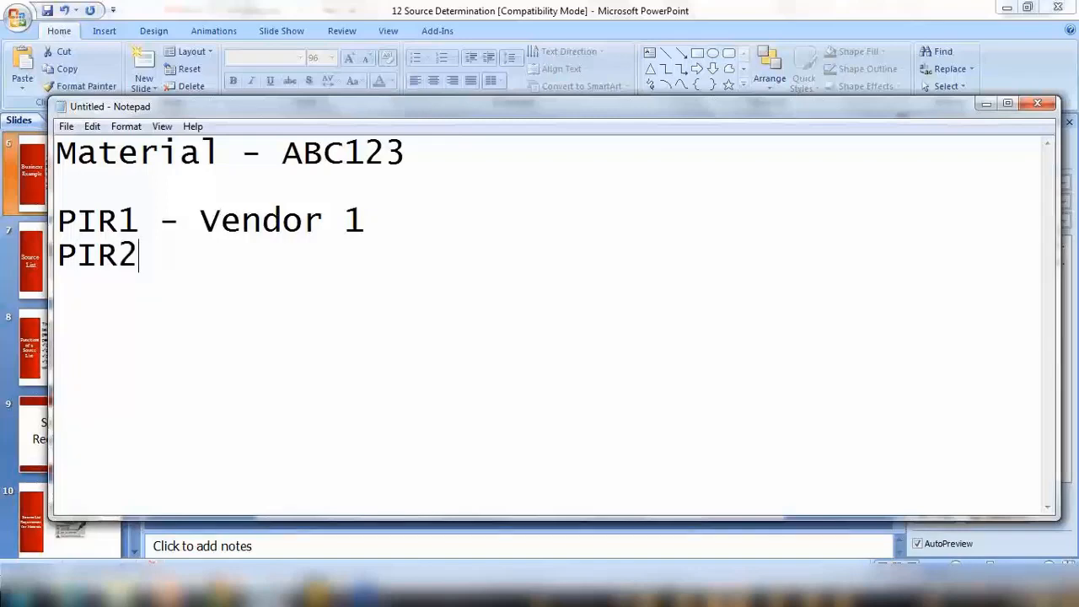
pyautogui.write('– Vendo')
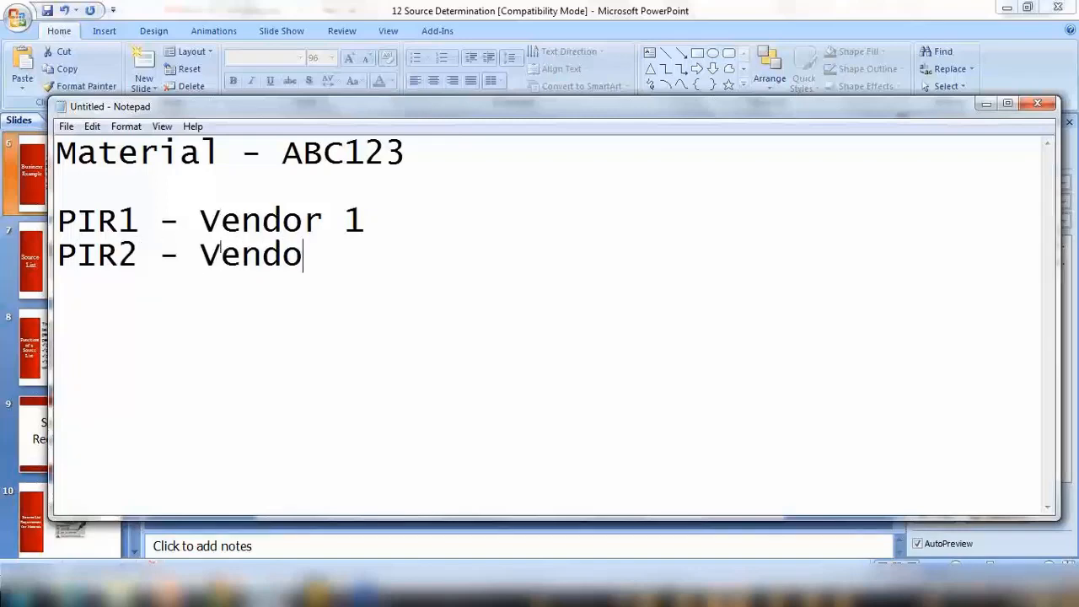
pyautogui.write('r 2')
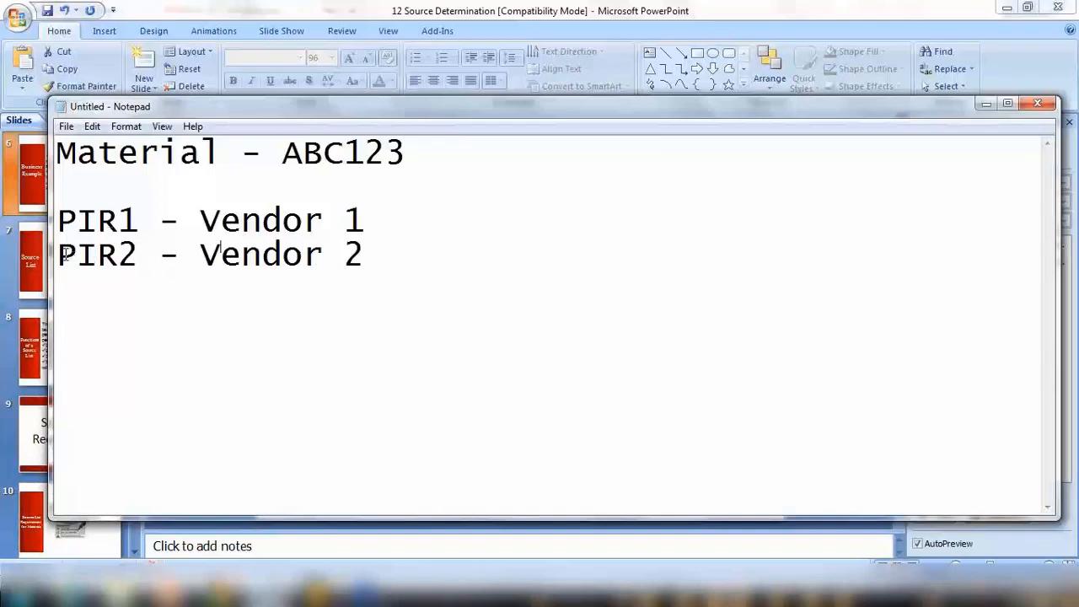
pyautogui.click(368, 254)
pyautogui.write('PIR3 - Vendor 2')
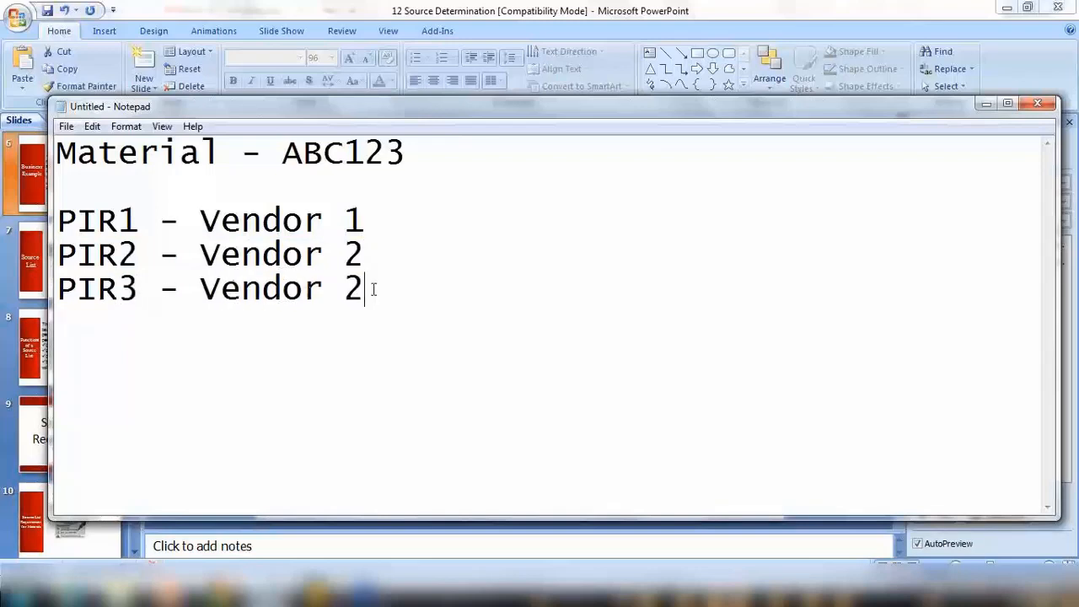
pyautogui.write('3\\')
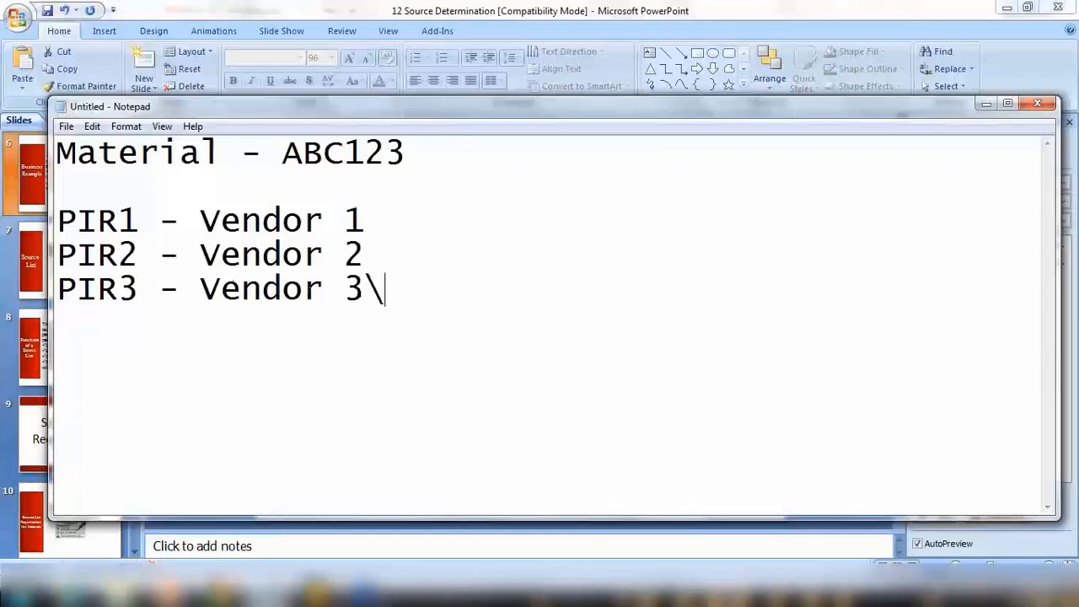
pyautogui.write('.... so on')
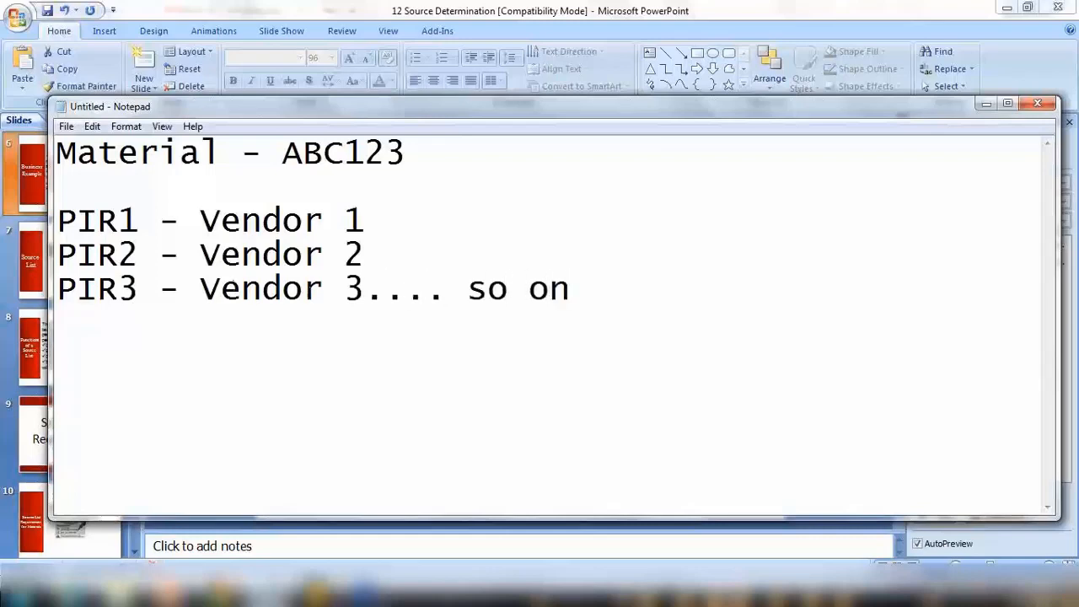
pyautogui.write('...')
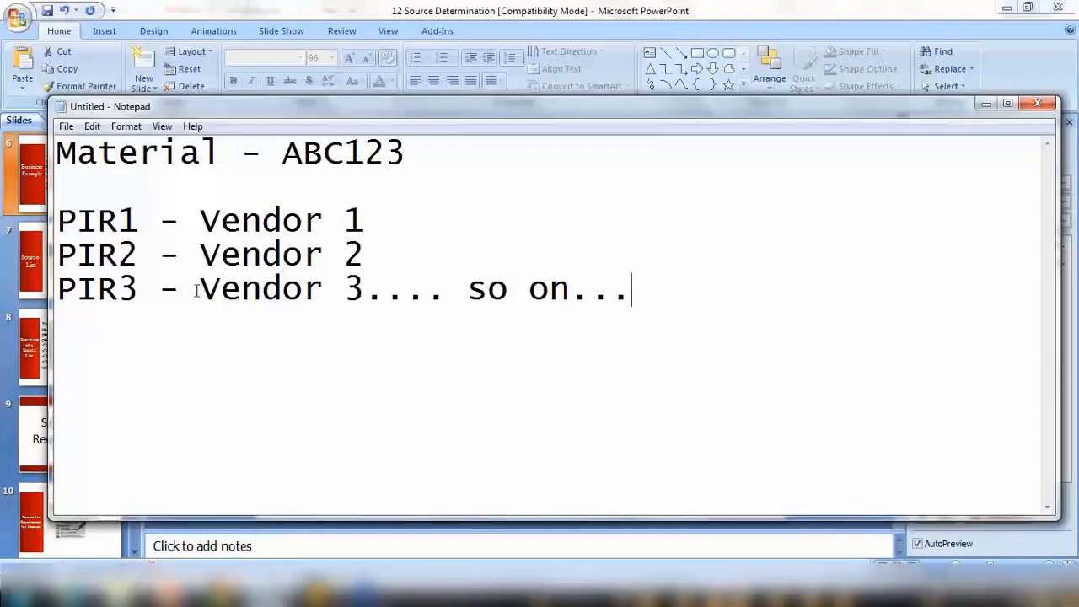
pyautogui.moveTo(27, 149)
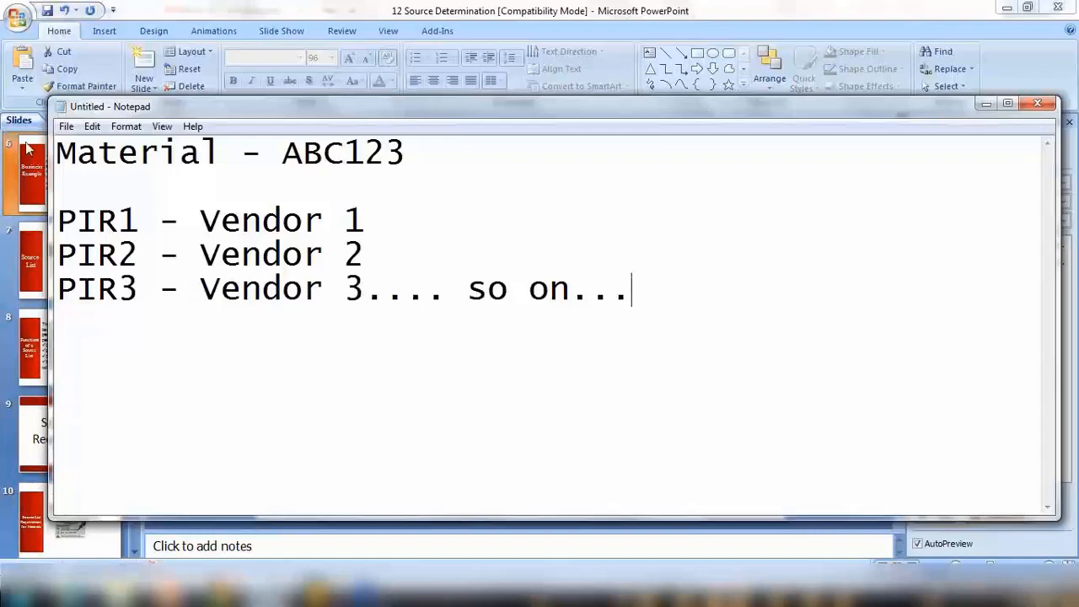
pyautogui.click(283, 152)
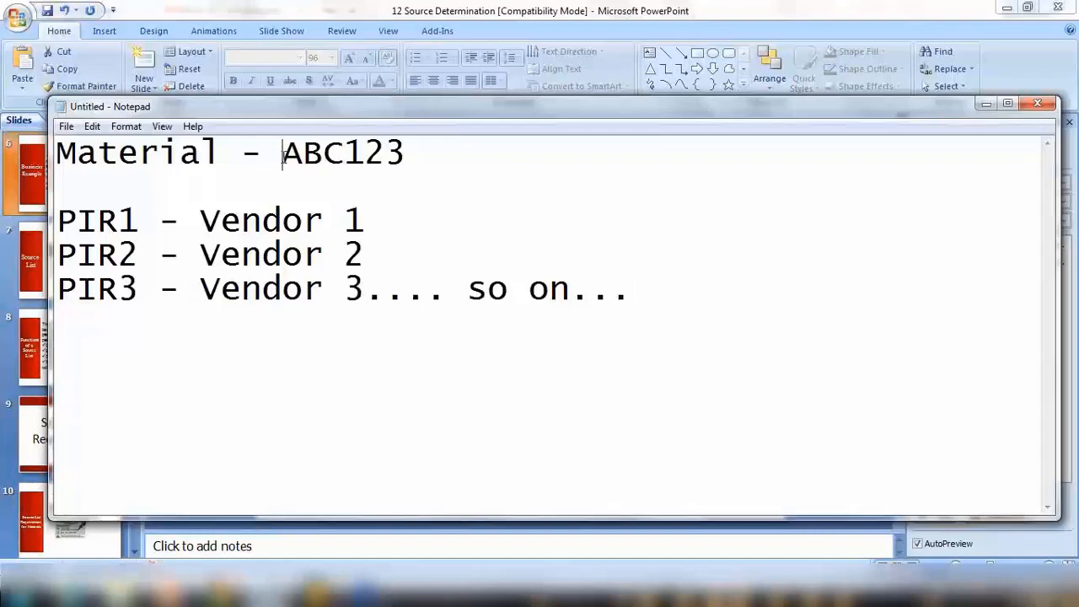
# Highlight the PIR1 line, then add a 'Source List' heading below the vendor lines
pyautogui.doubleClick(345, 152)
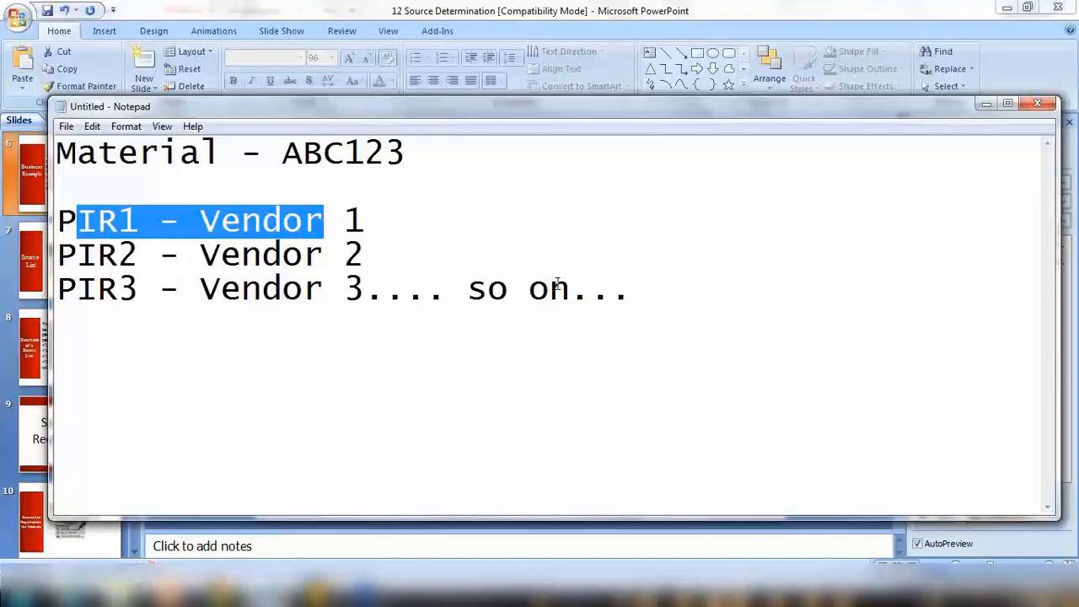
pyautogui.moveTo(600, 220)
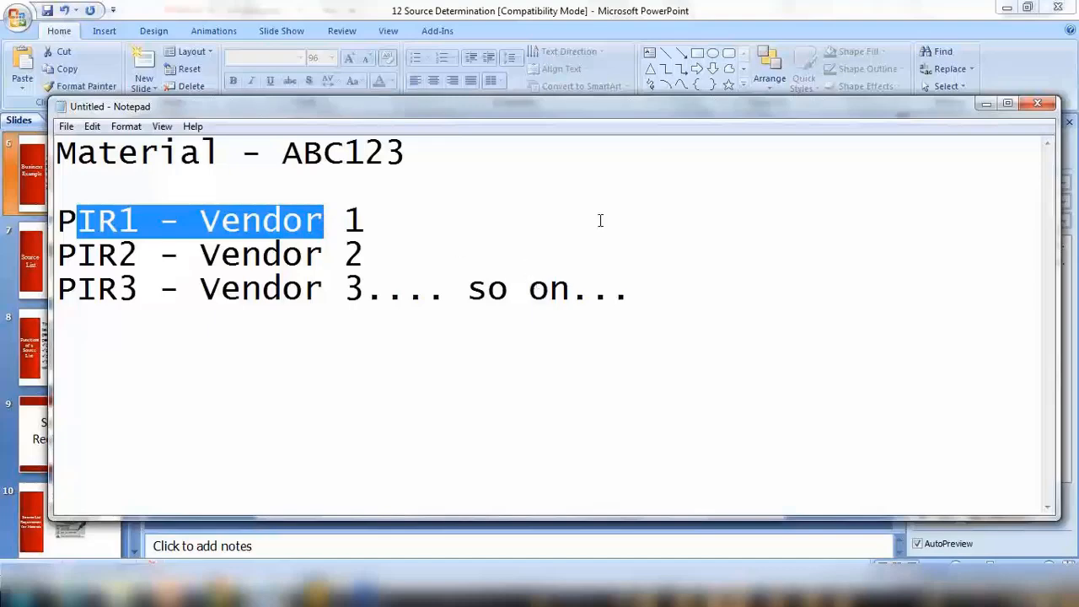
pyautogui.click(630, 289)
pyautogui.write('Sp')
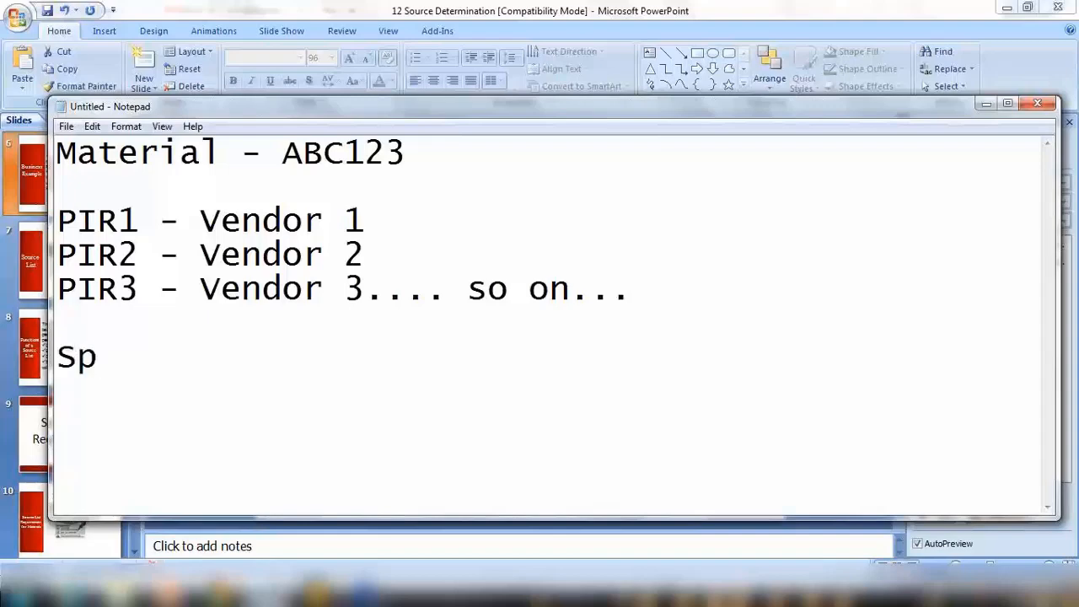
pyautogui.write('ource L')
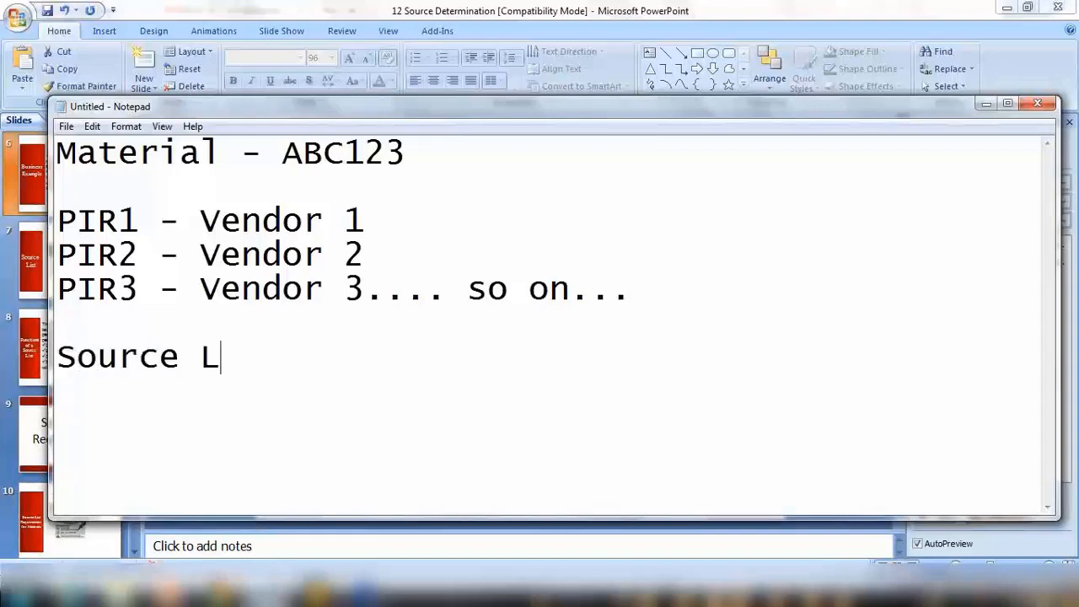
pyautogui.write('ist')
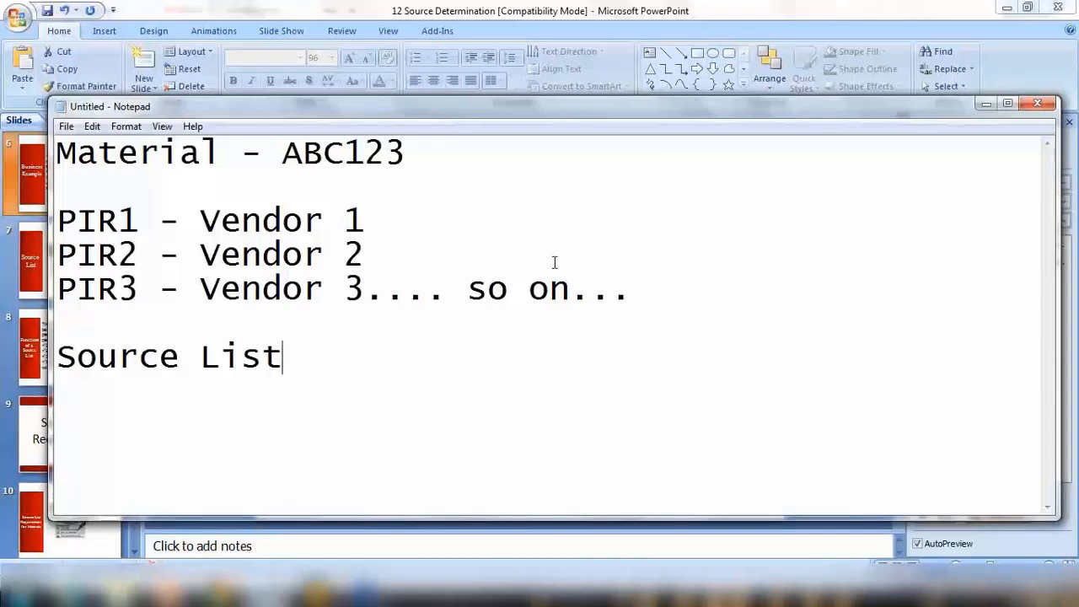
pyautogui.moveTo(401, 333)
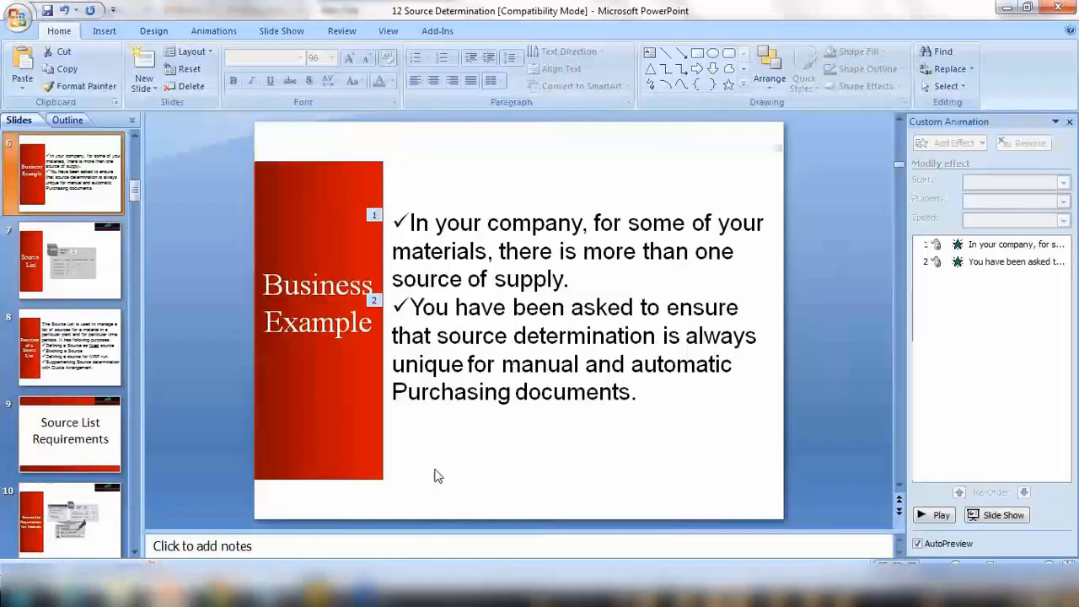
pyautogui.moveTo(93, 447)
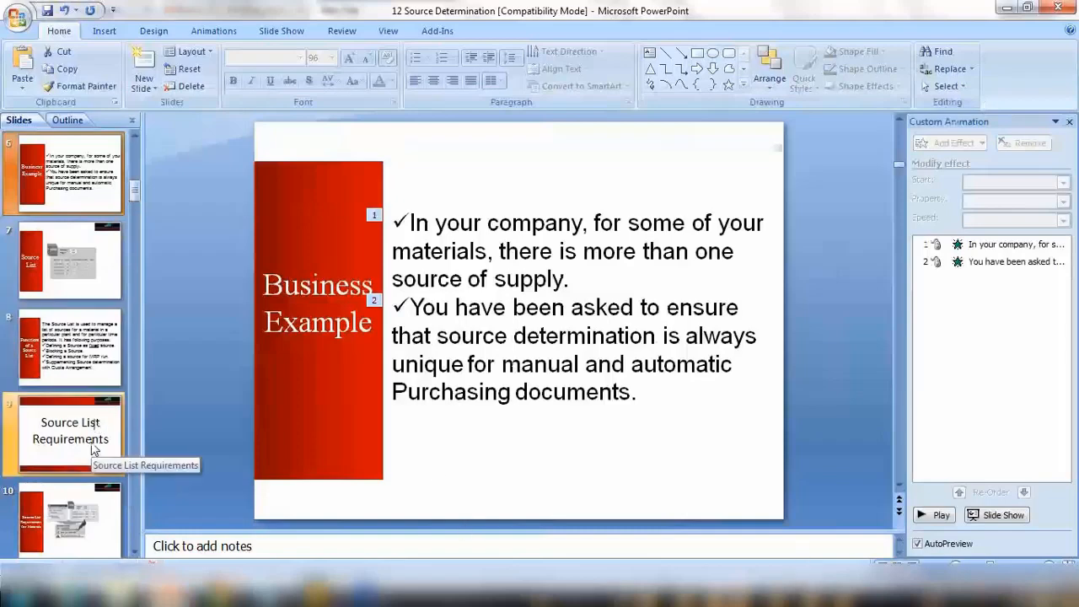
# Show the Source List Requirements slide before switching to SAP Easy Access
pyautogui.click(71, 261)
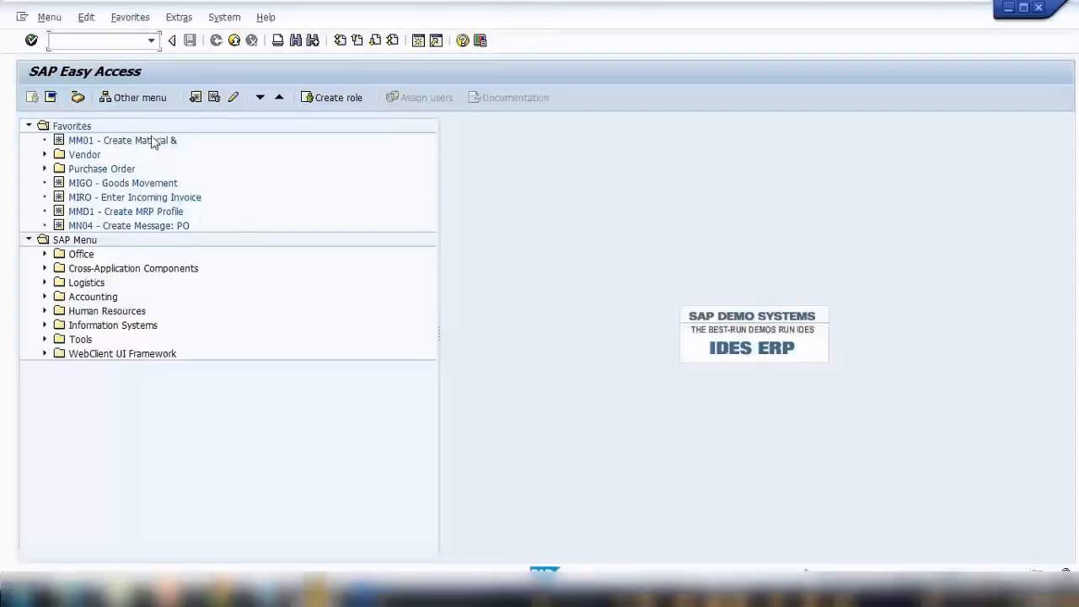
pyautogui.moveTo(234, 312)
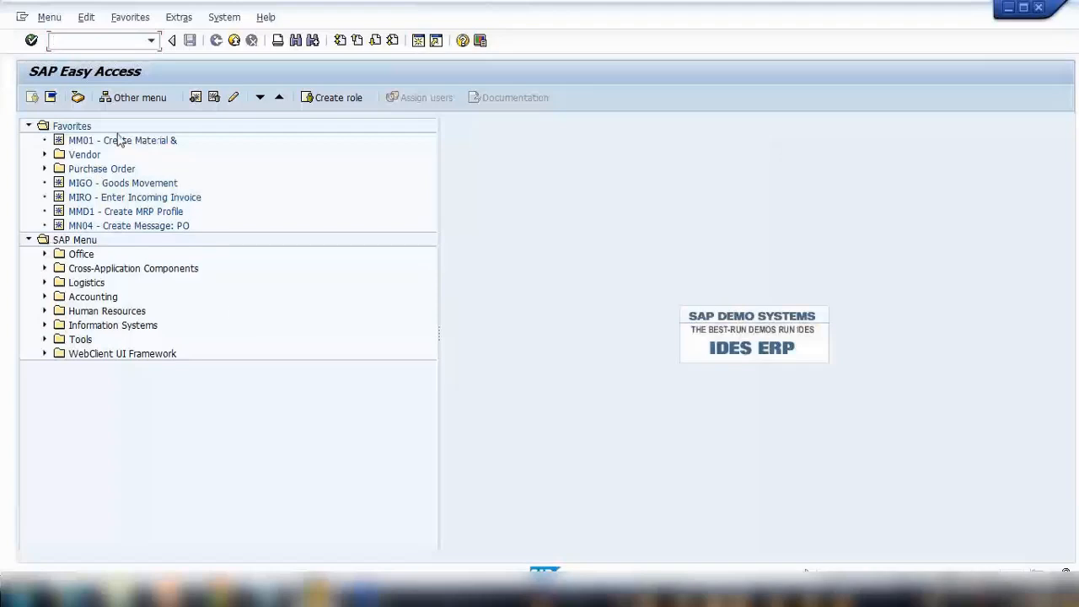
# Start transaction MM01 with material SOURCELIST and its entry fields
pyautogui.write('mm')
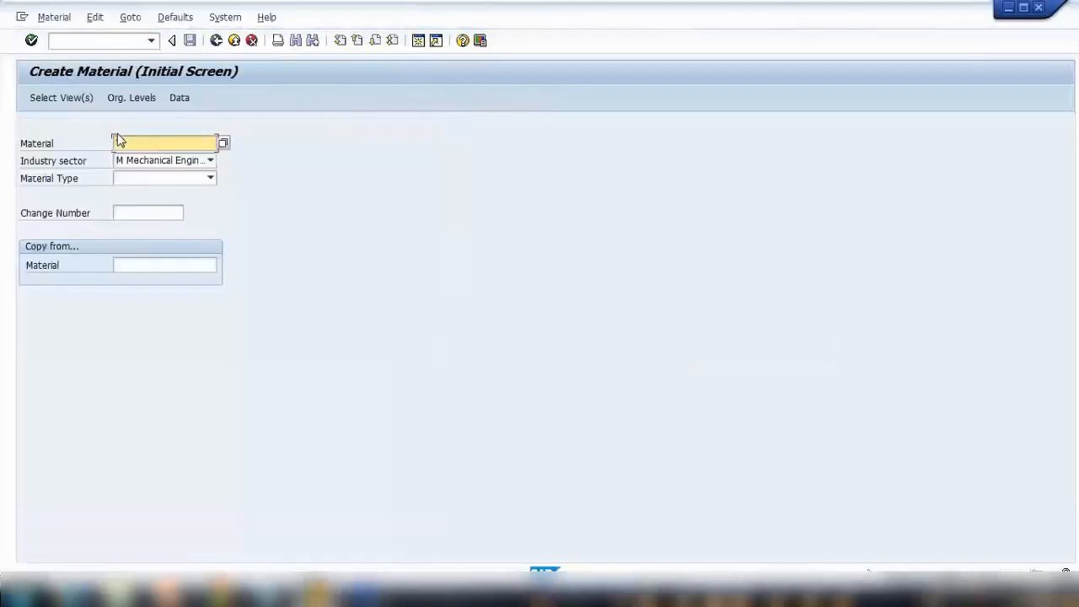
pyautogui.write('a')
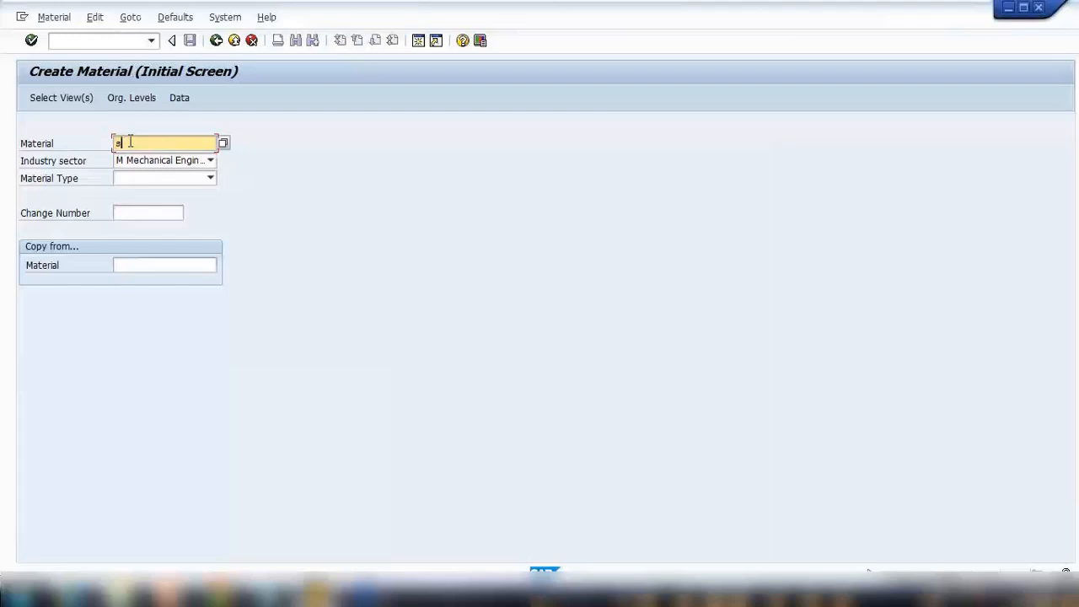
pyautogui.write('source')
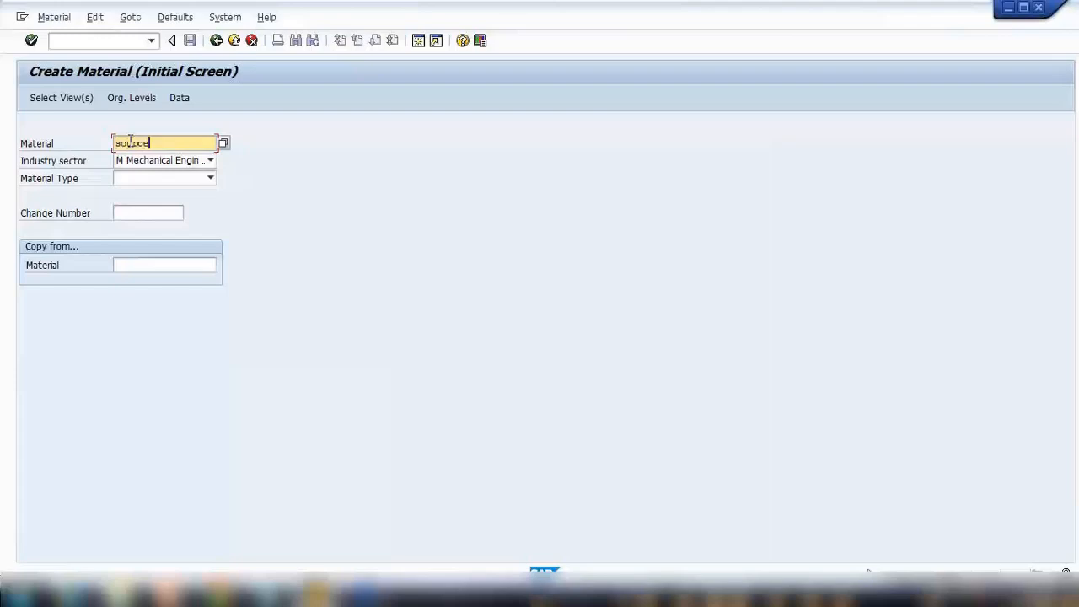
pyautogui.write('z')
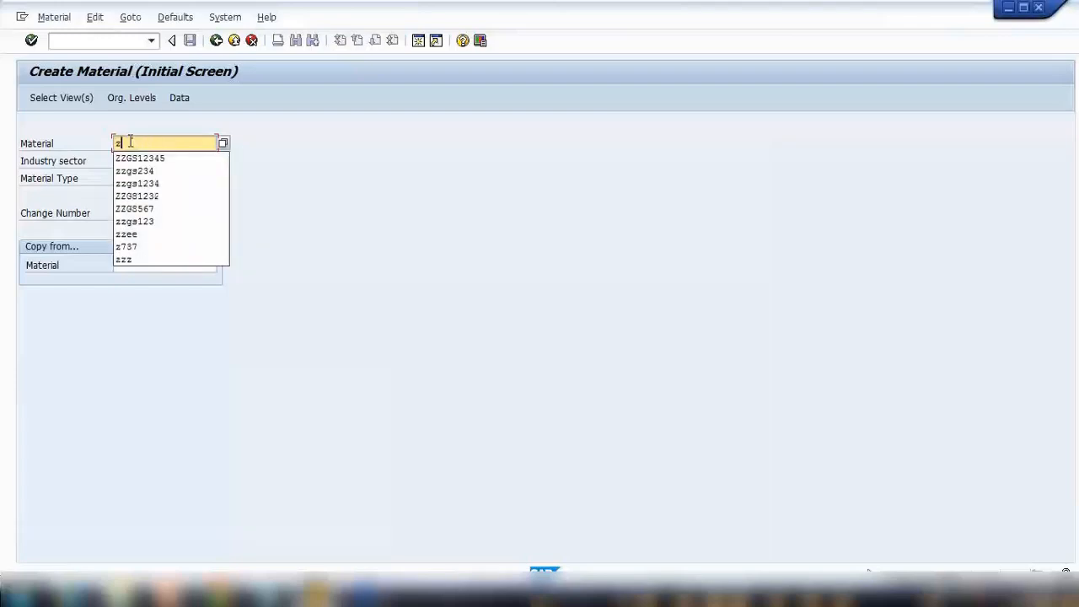
pyautogui.write('source')
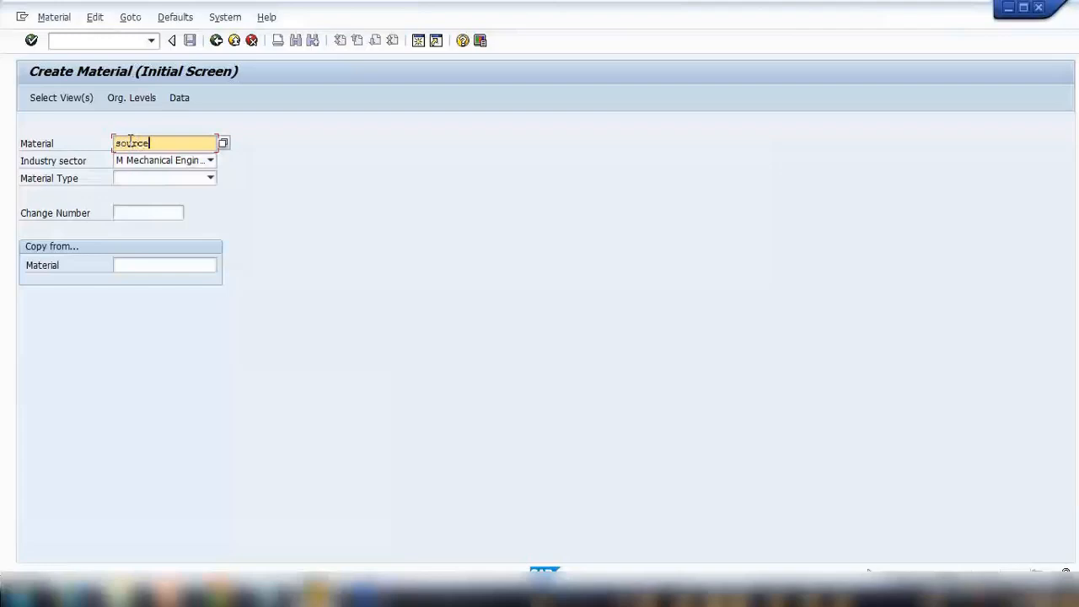
pyautogui.write('list')
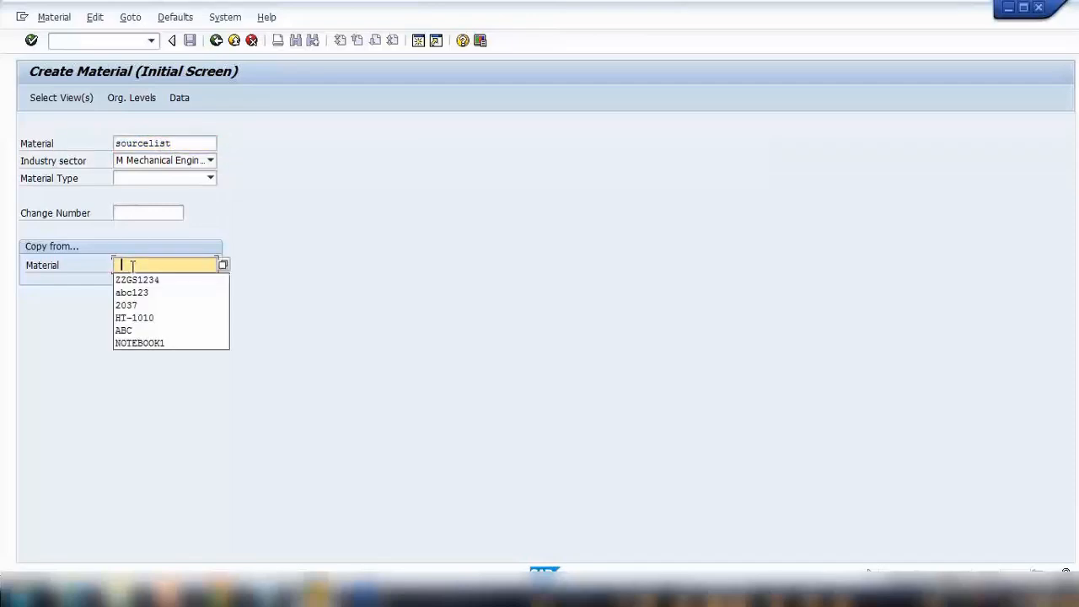
# Copy from material ABC123, choose material type FERT and proceed to Select View(s)
pyautogui.click(132, 294)
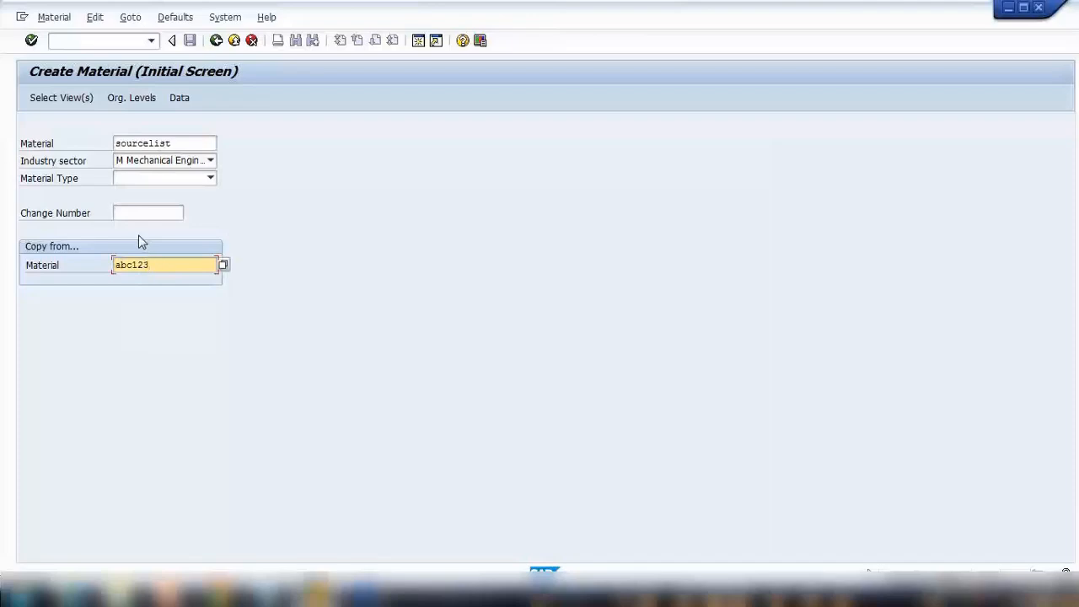
pyautogui.click(209, 179)
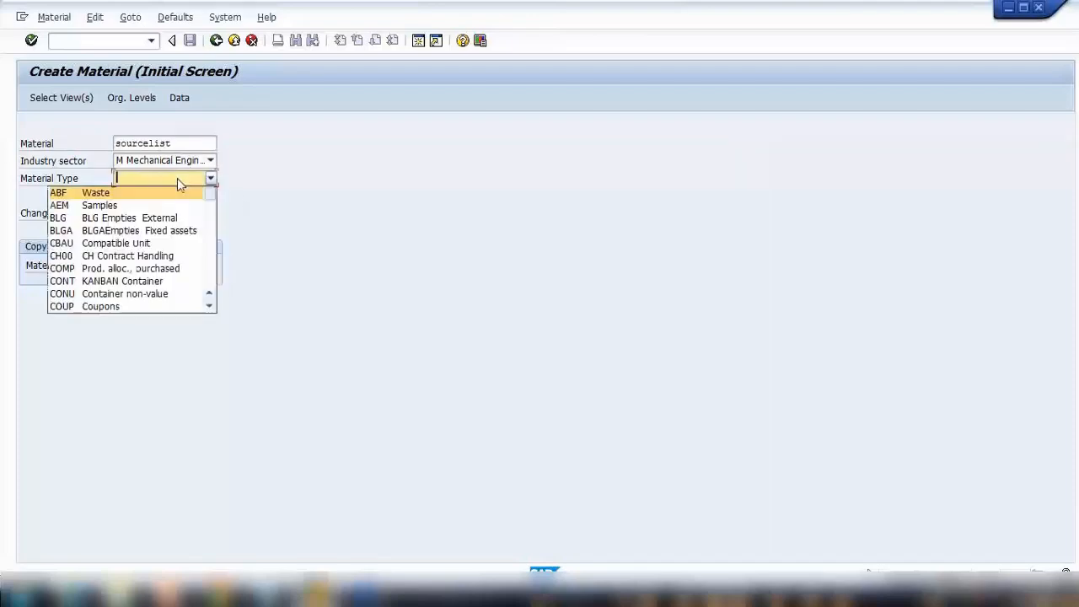
pyautogui.scroll(-3)
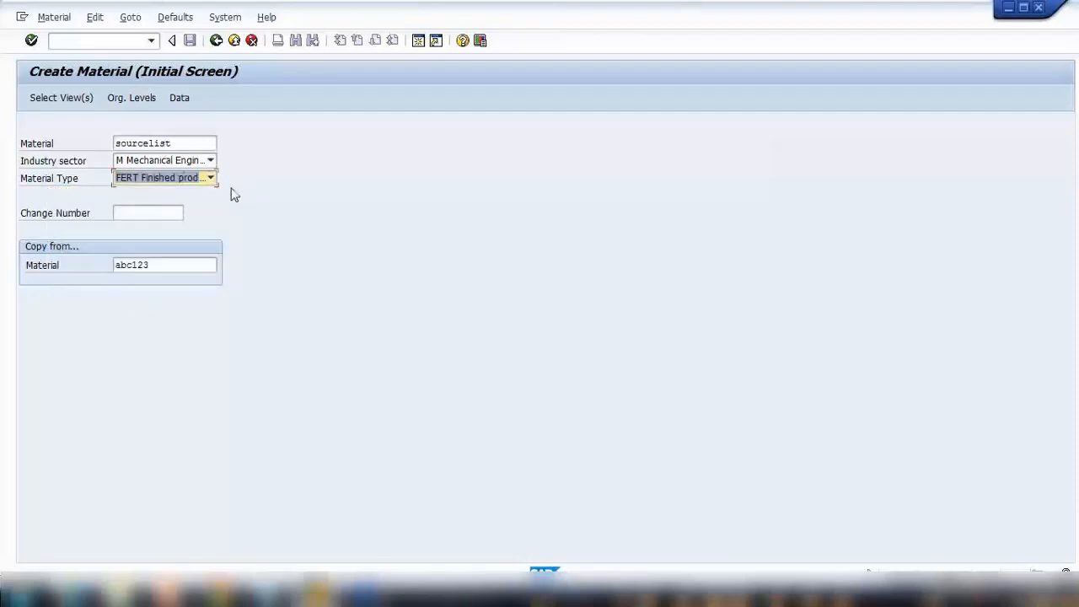
pyautogui.click(61, 96)
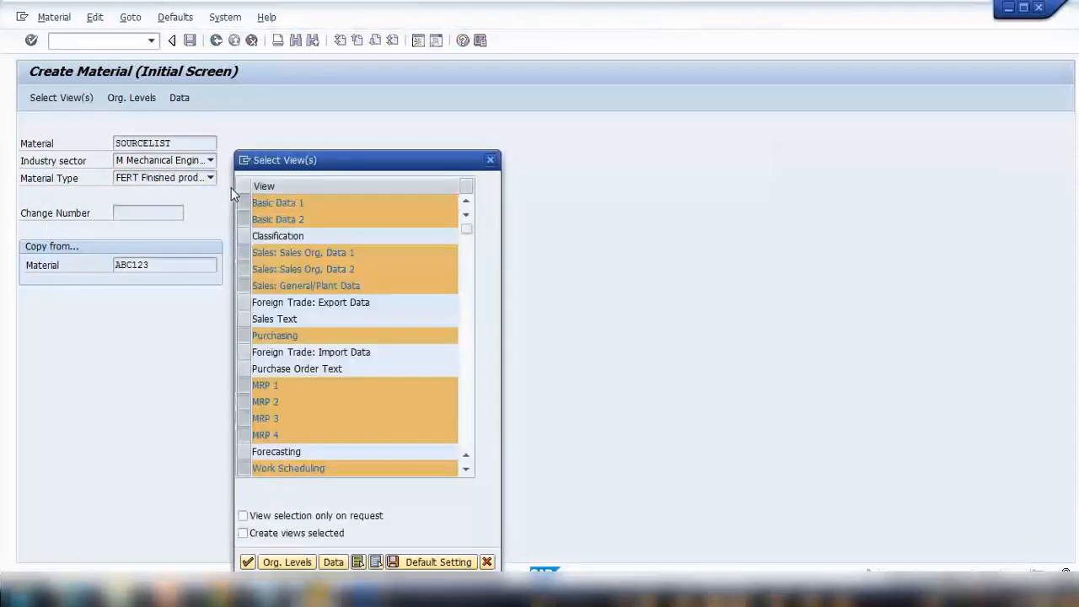
# Confirm the views and describe the material as 'Source List Demo material'
pyautogui.click(286, 562)
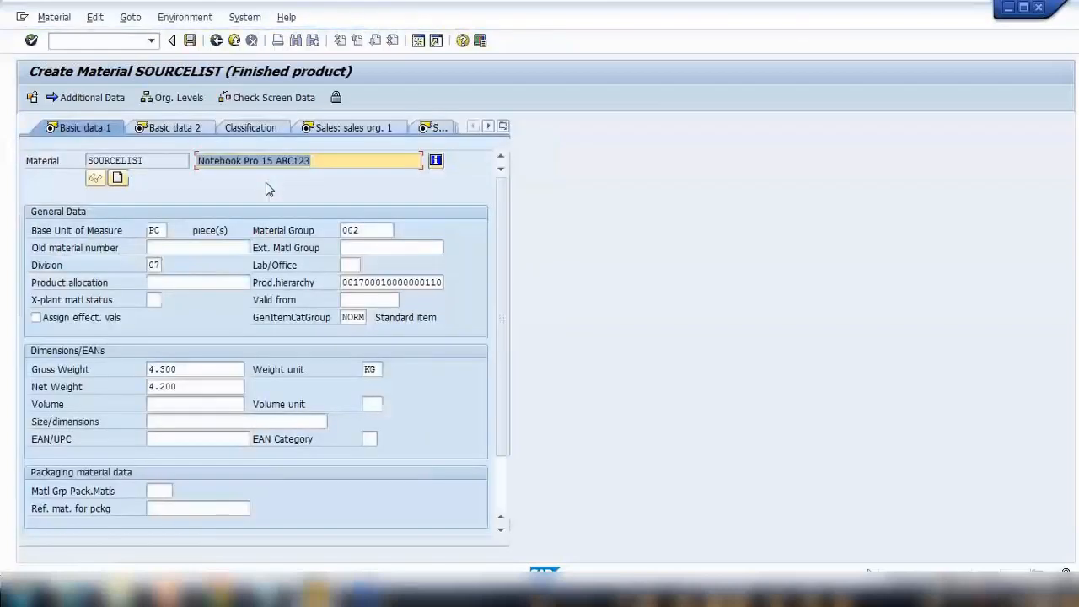
pyautogui.moveTo(297, 184)
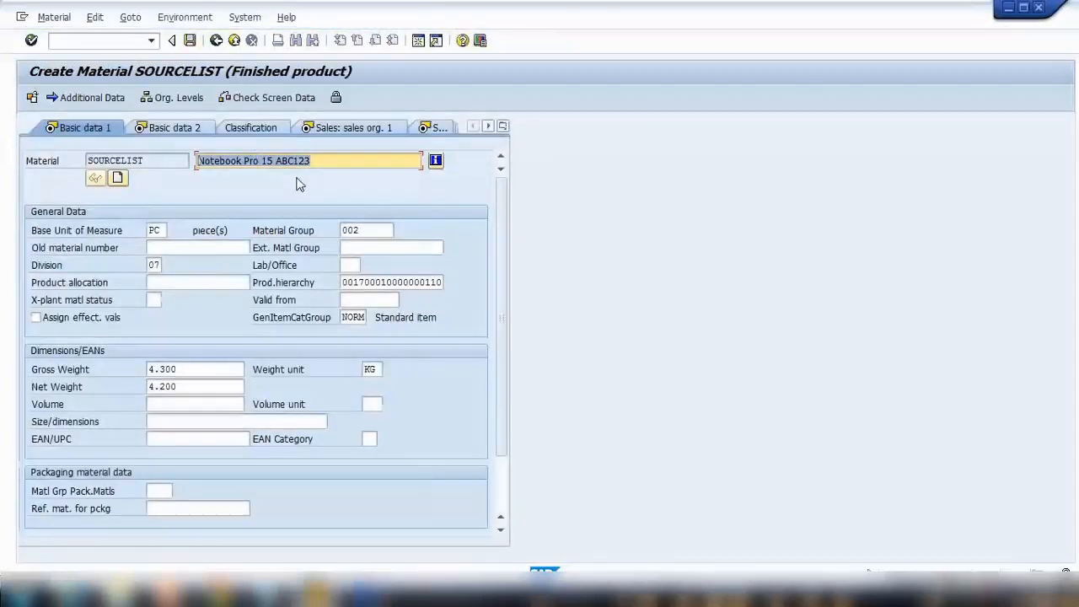
pyautogui.write('Source List Demo mat')
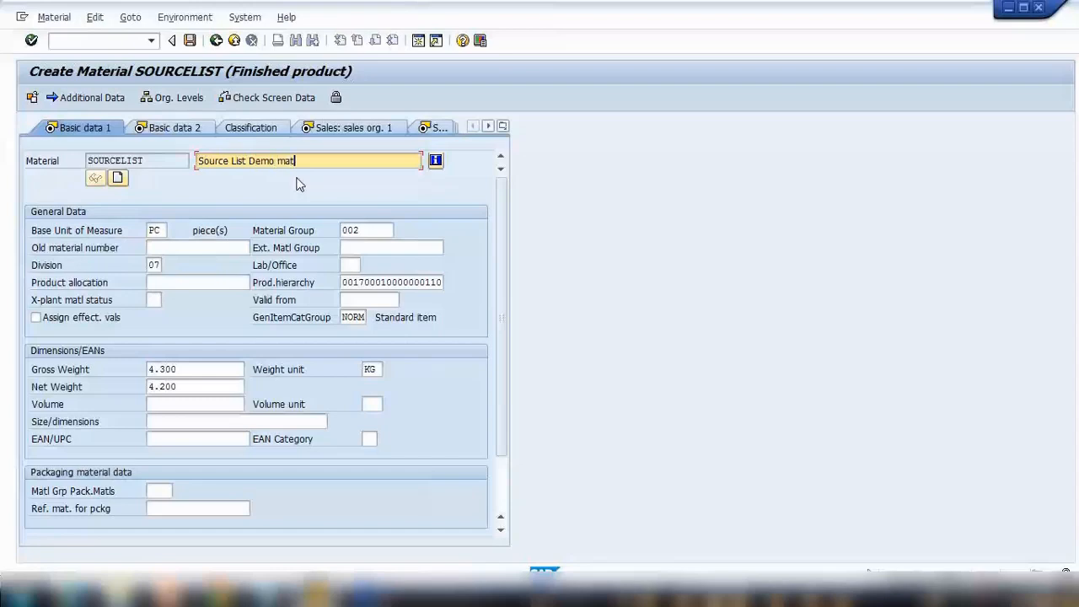
pyautogui.write('erial')
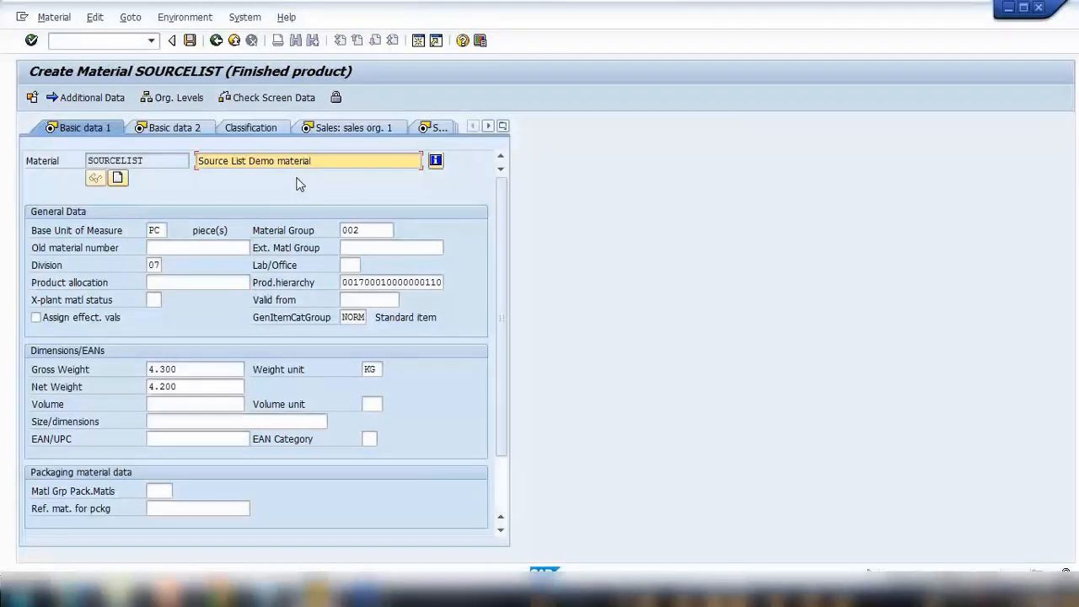
# Step through Basic data 2, Sales, Purchasing and MRP 1 views
pyautogui.click(172, 128)
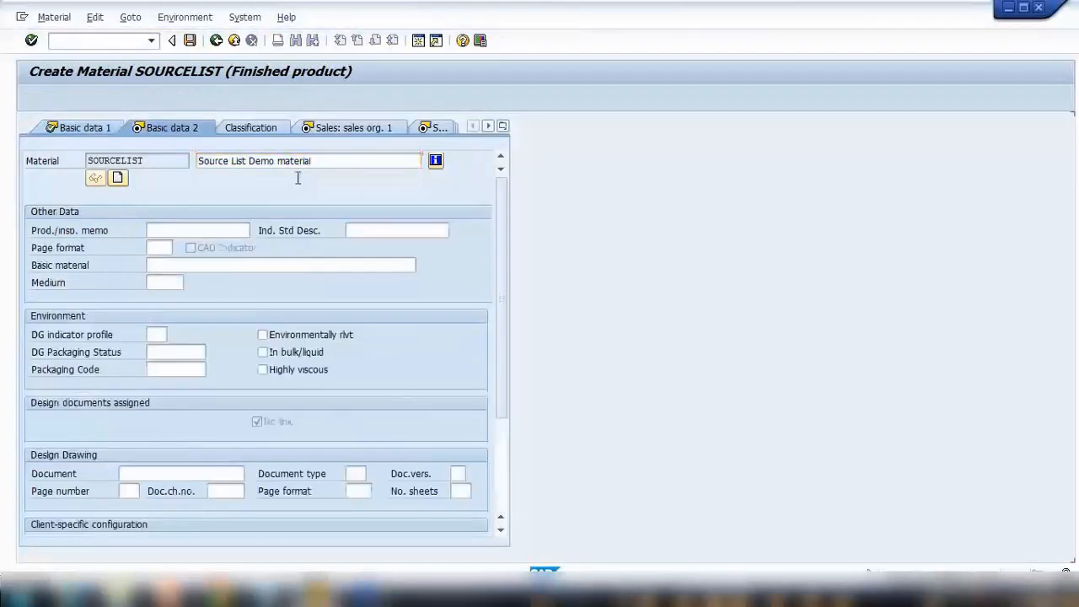
pyautogui.click(347, 128)
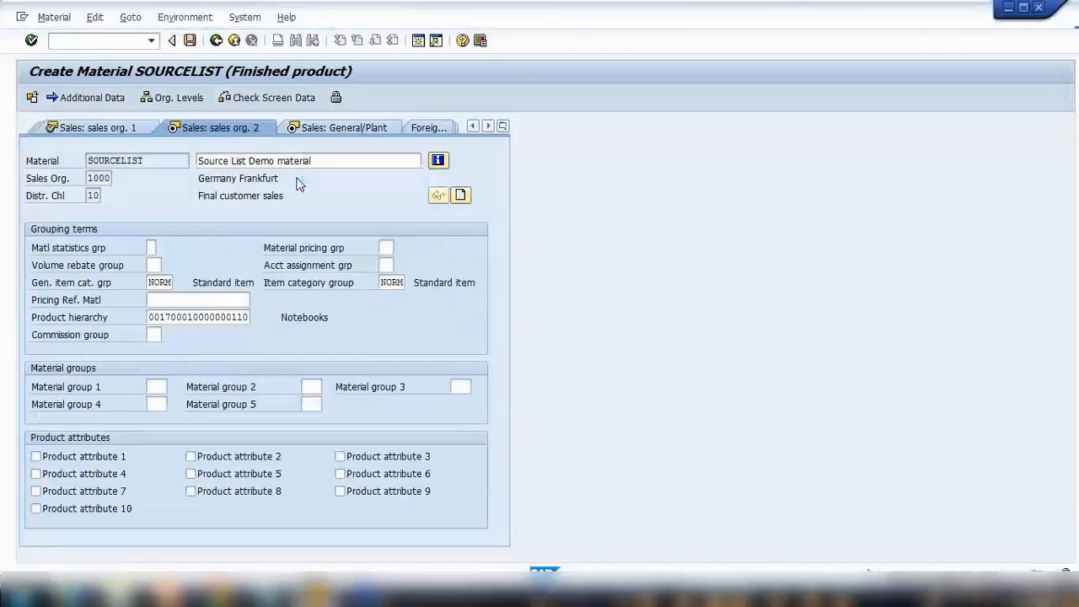
pyautogui.click(154, 128)
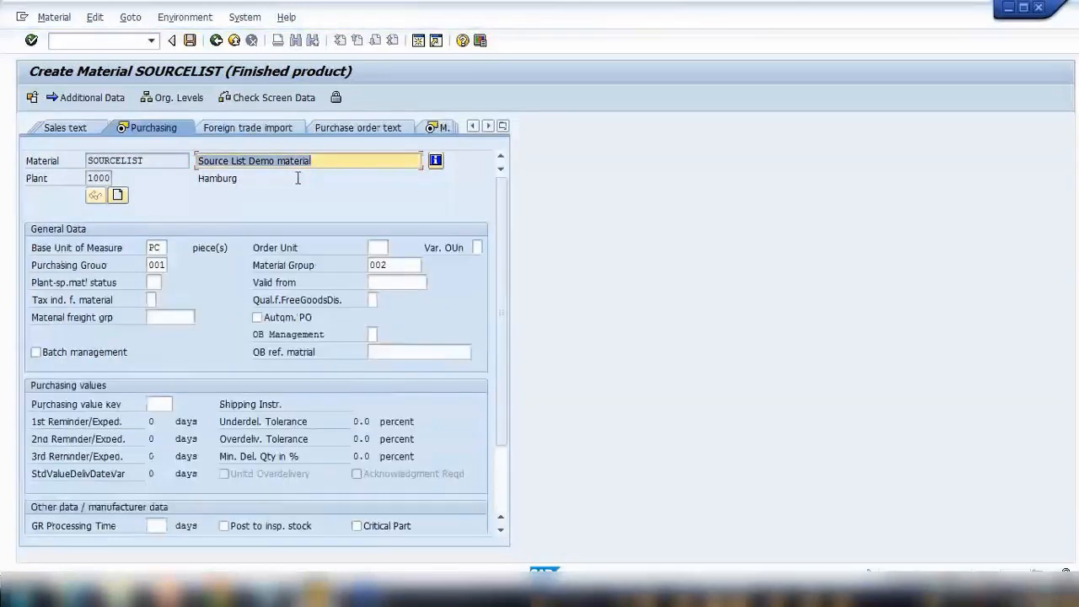
pyautogui.click(186, 129)
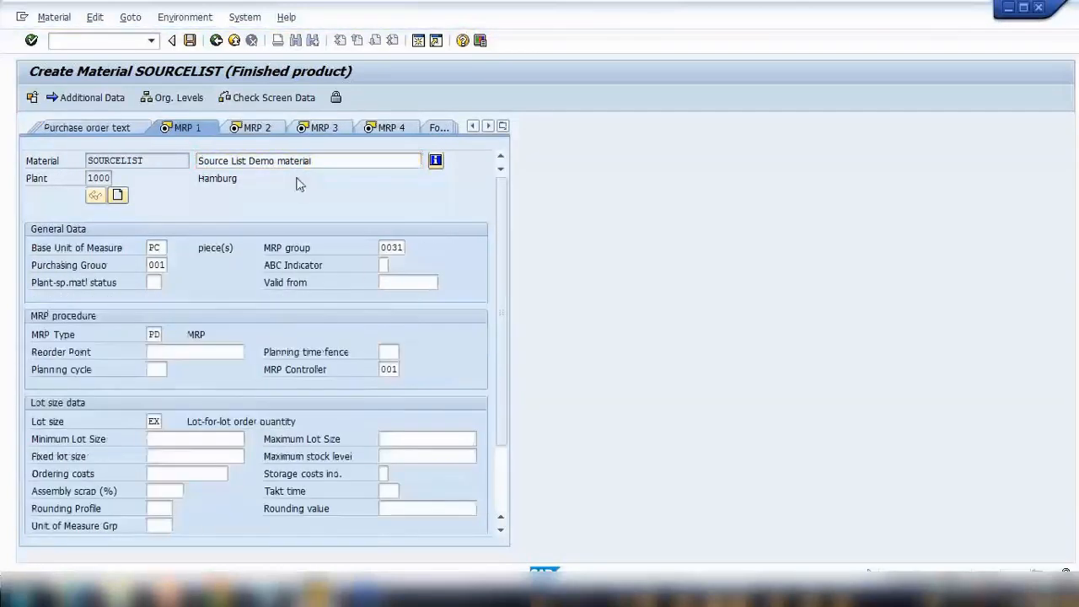
pyautogui.click(145, 129)
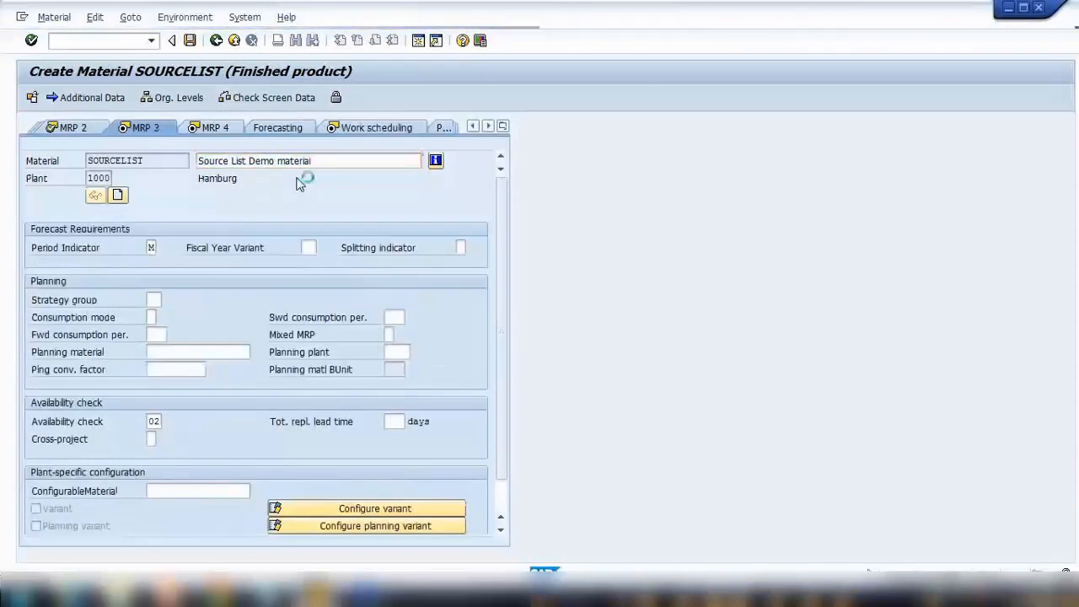
# Advance through MRP 3, Forecasting and Costing views to the last data screen prompt
pyautogui.click(167, 128)
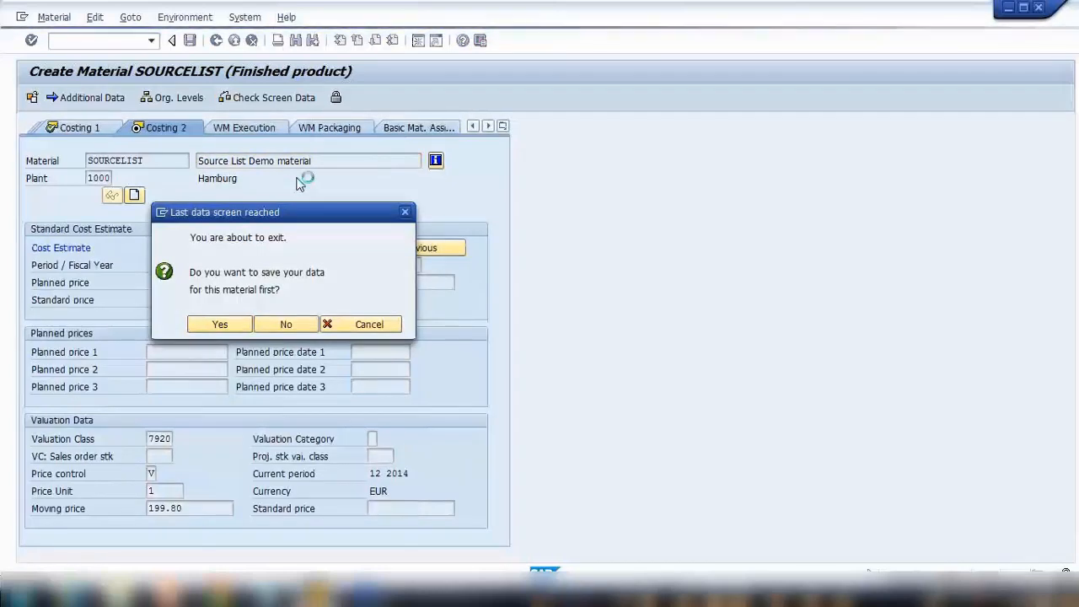
pyautogui.moveTo(236, 310)
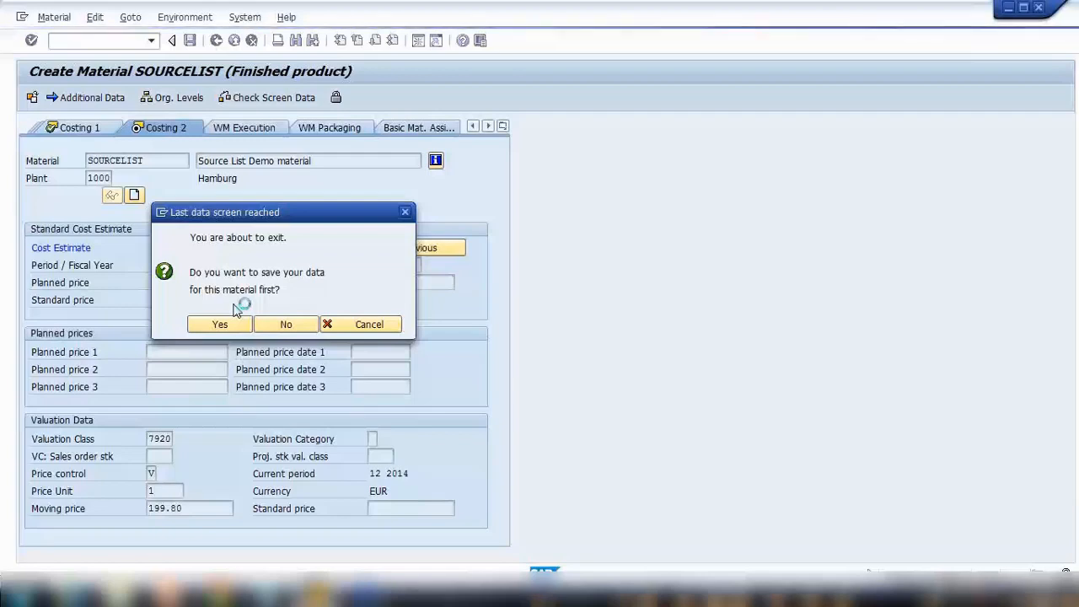
# Save material SOURCELIST, rename ABC123 to 'sourcelist' in the note, and return to SAP
pyautogui.click(285, 324)
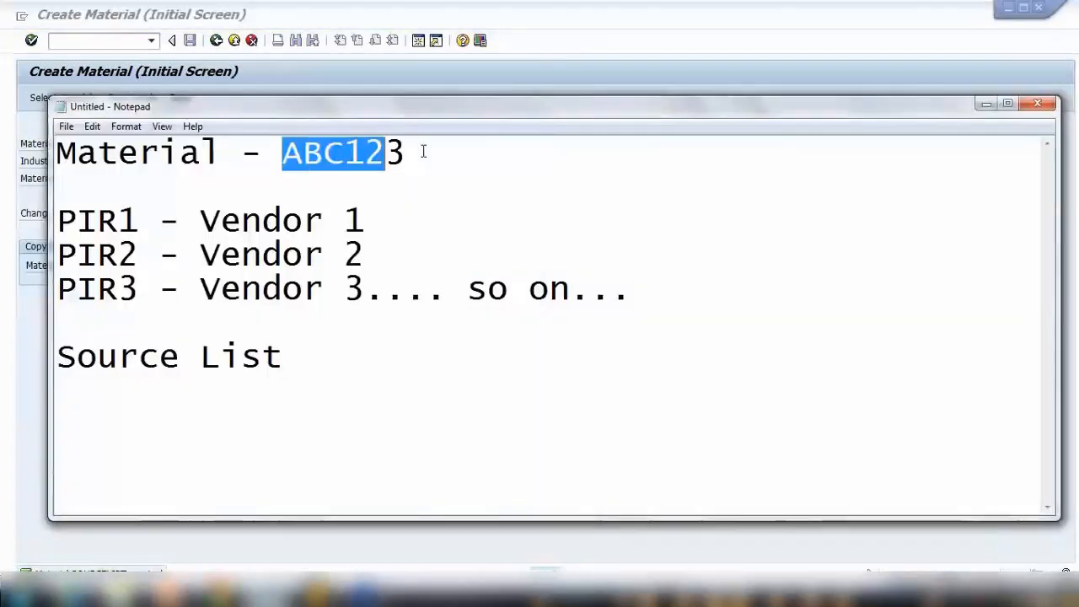
pyautogui.write('sourceli')
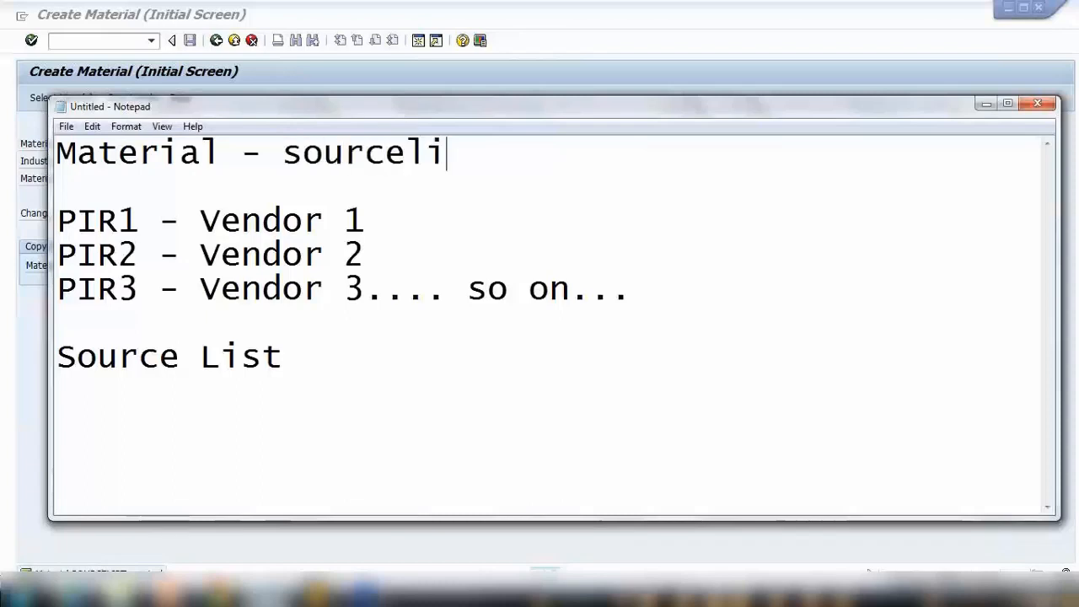
pyautogui.write('st')
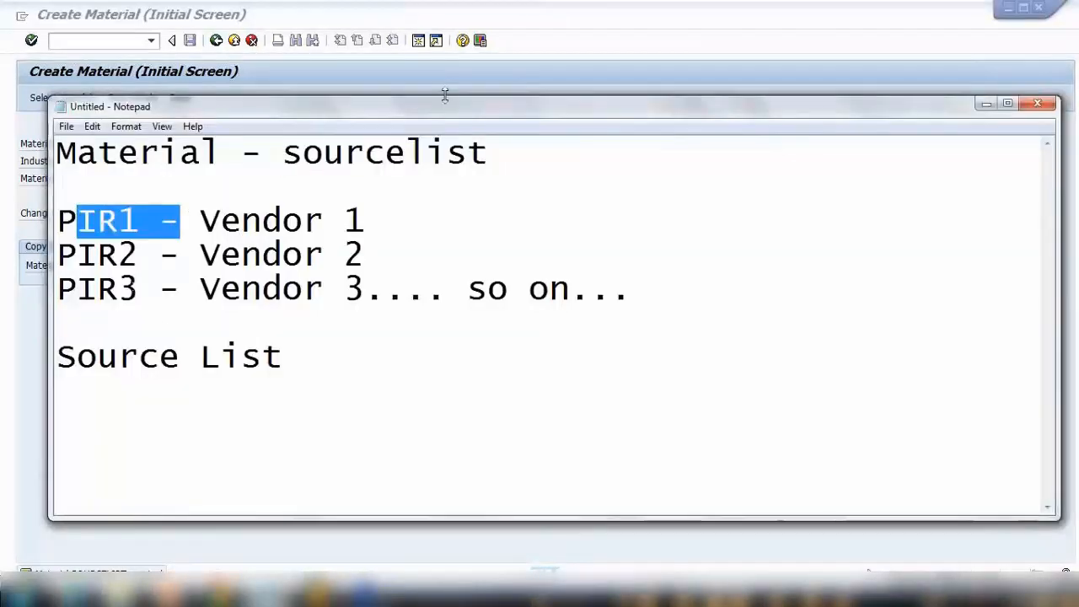
pyautogui.click(1037, 103)
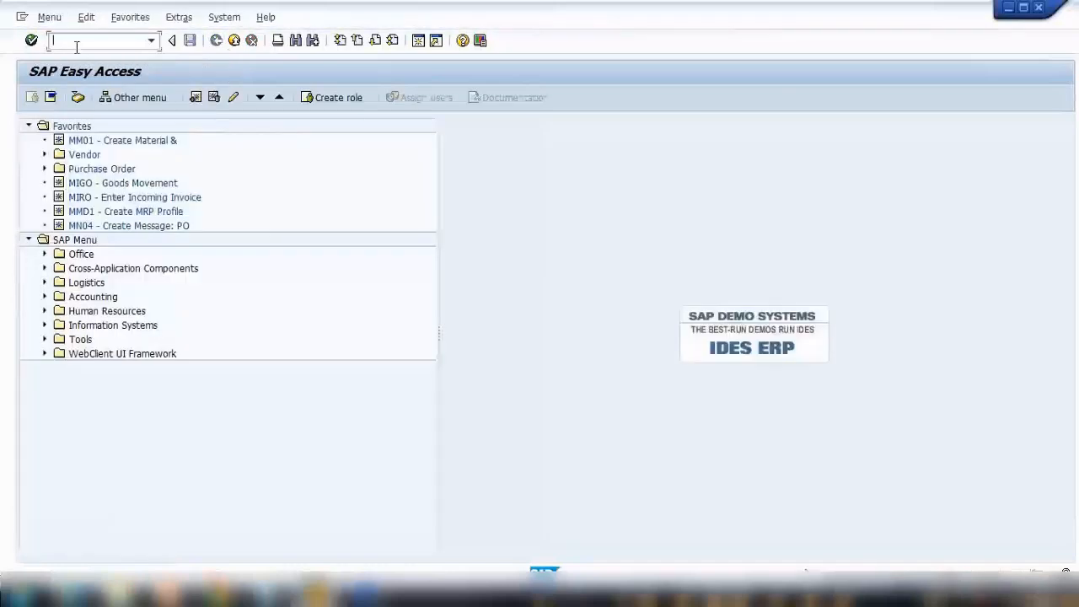
# Run ME11 for SOURCELIST, org 1000, plant 1000 and search vendors named 'demo vendor*'
pyautogui.write('me11')
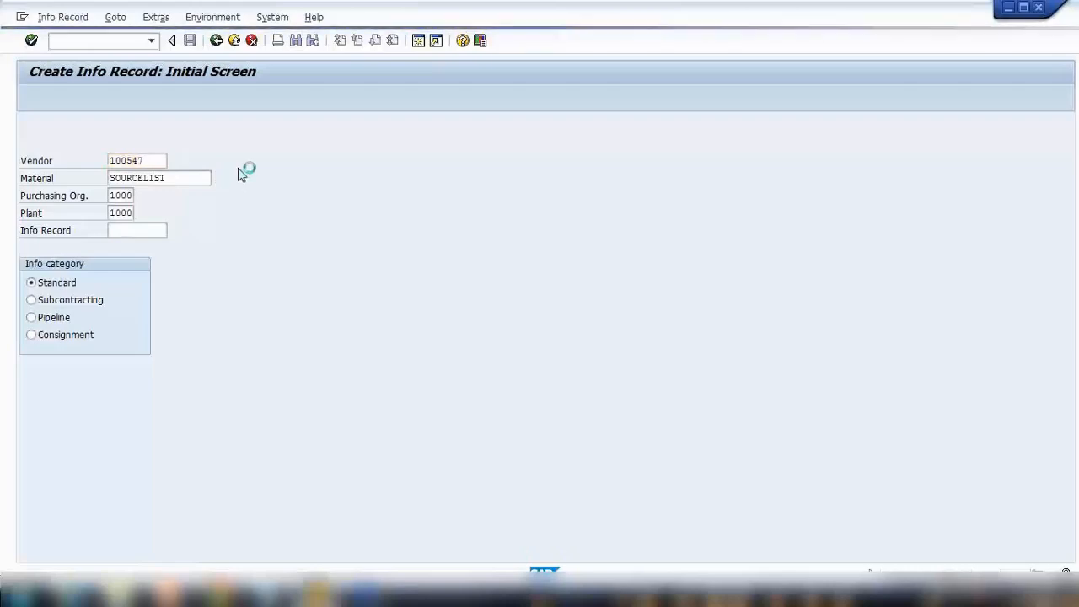
pyautogui.click(159, 161)
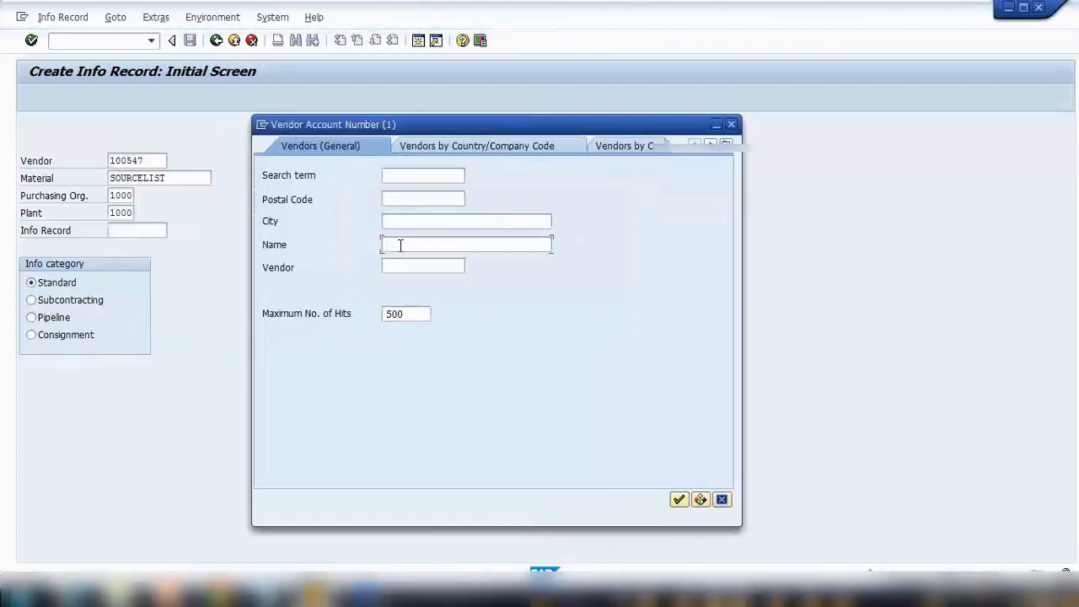
pyautogui.write('demo vendor')
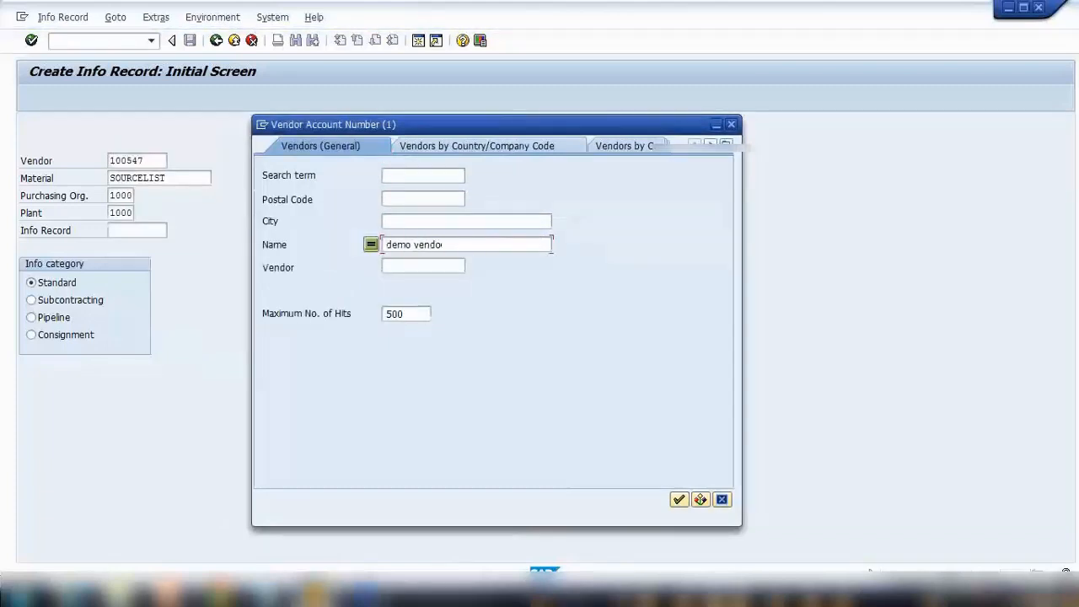
pyautogui.write('r*')
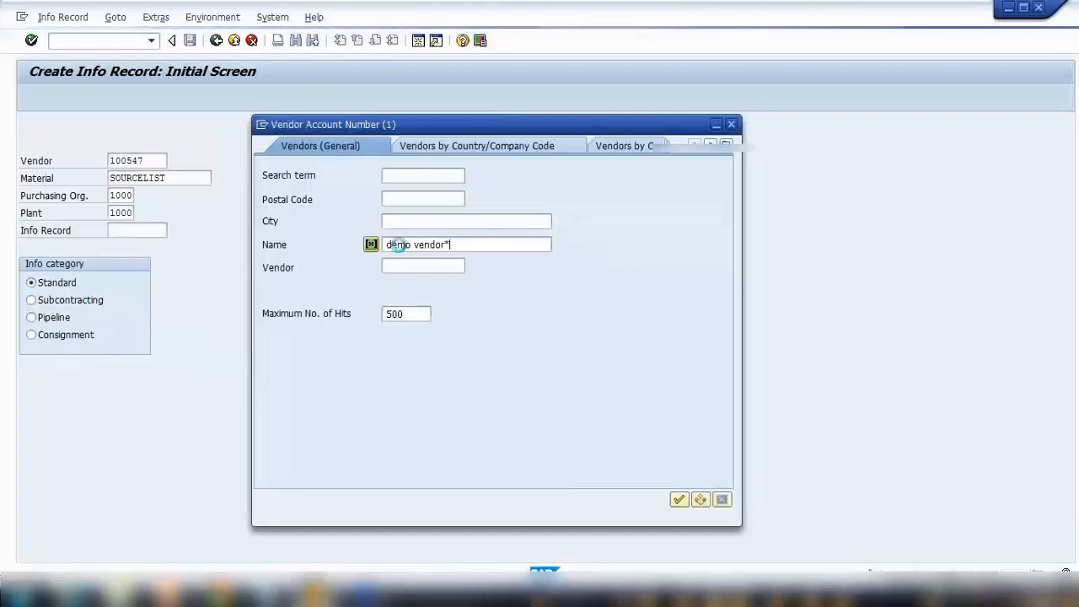
pyautogui.click(678, 499)
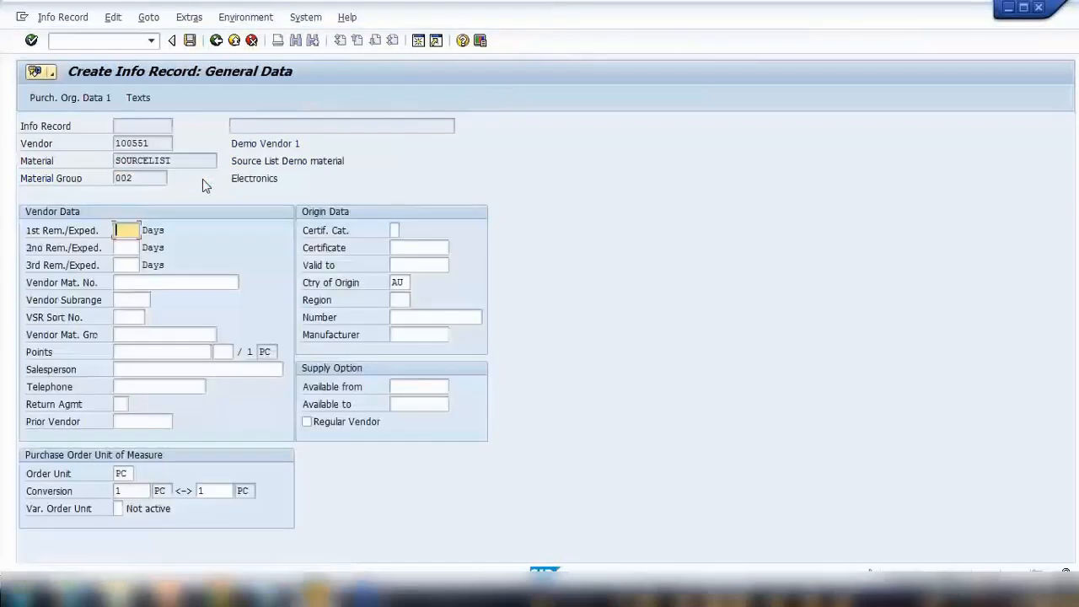
# Give Demo Vendor 1's info record a net price of 4 AUD and save it
pyautogui.click(69, 96)
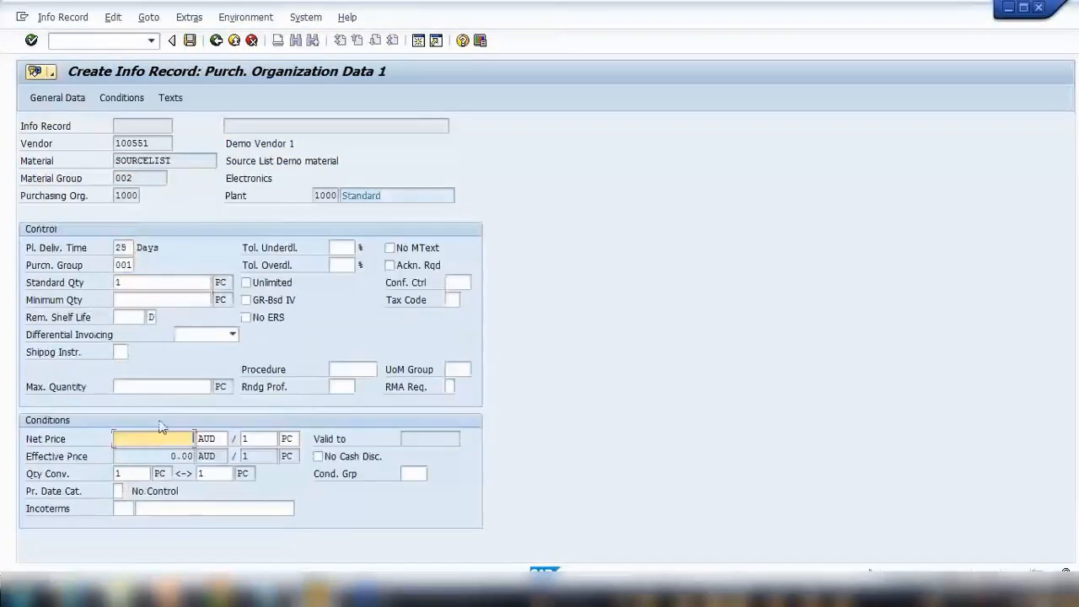
pyautogui.write('4')
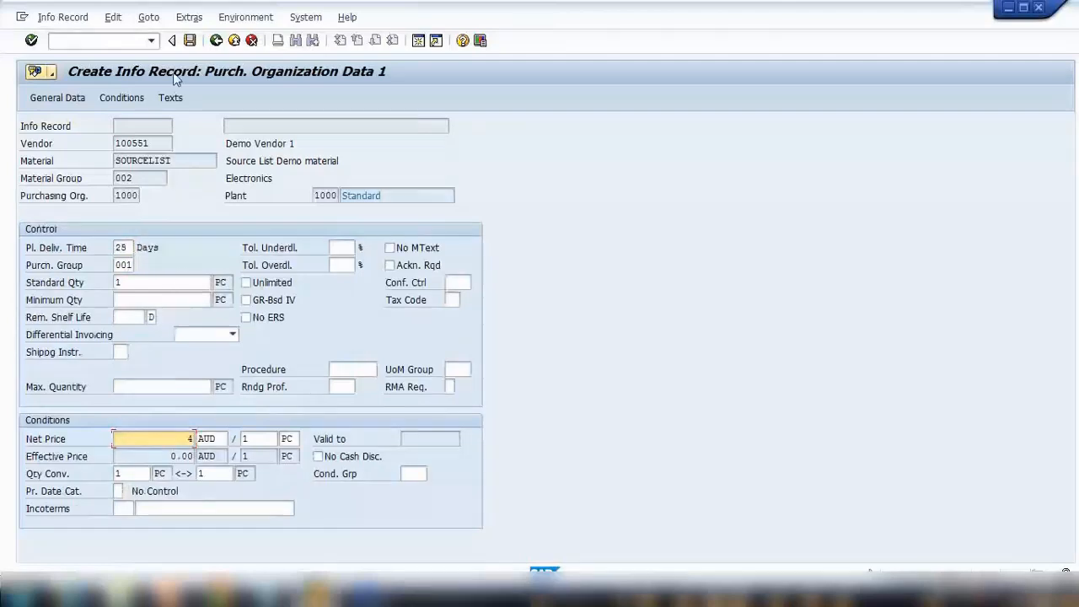
pyautogui.click(172, 41)
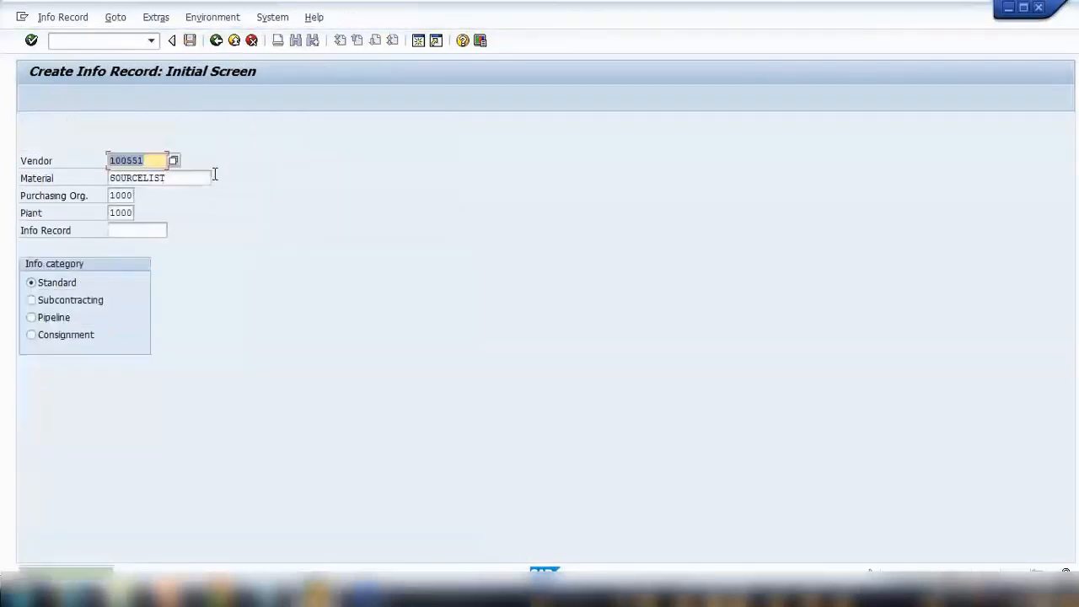
# Create and save the SOURCELIST info record for vendor 100552 at 5 AUD
pyautogui.click(135, 160)
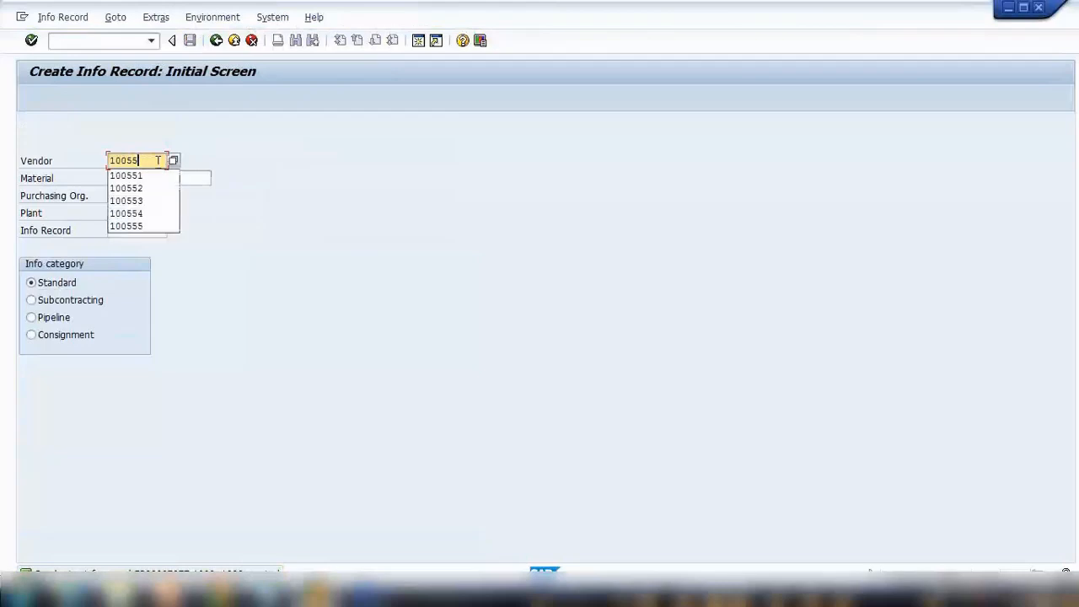
pyautogui.click(127, 187)
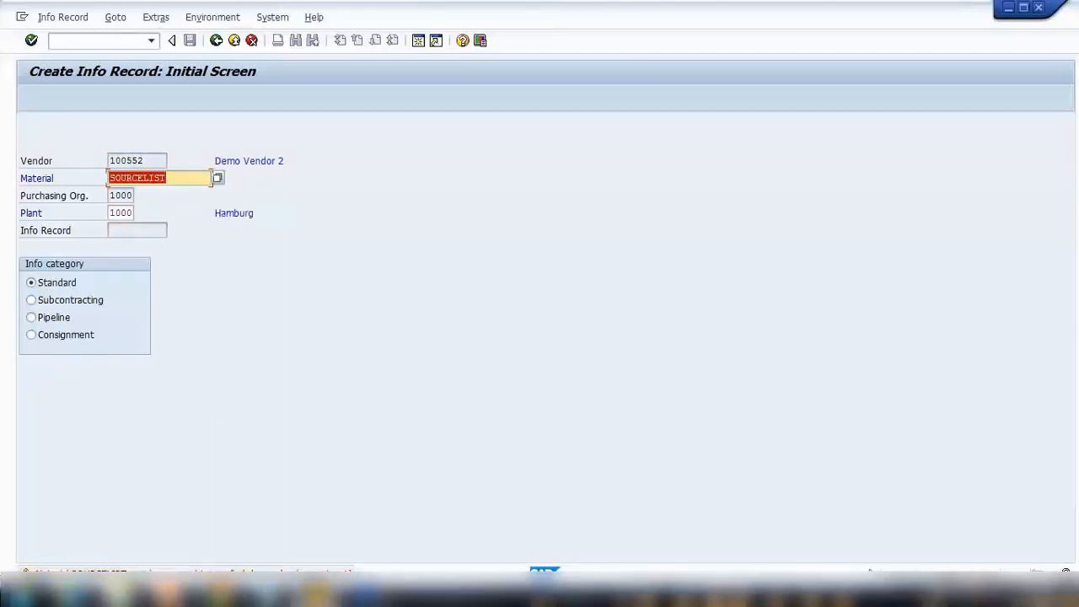
pyautogui.moveTo(209, 406)
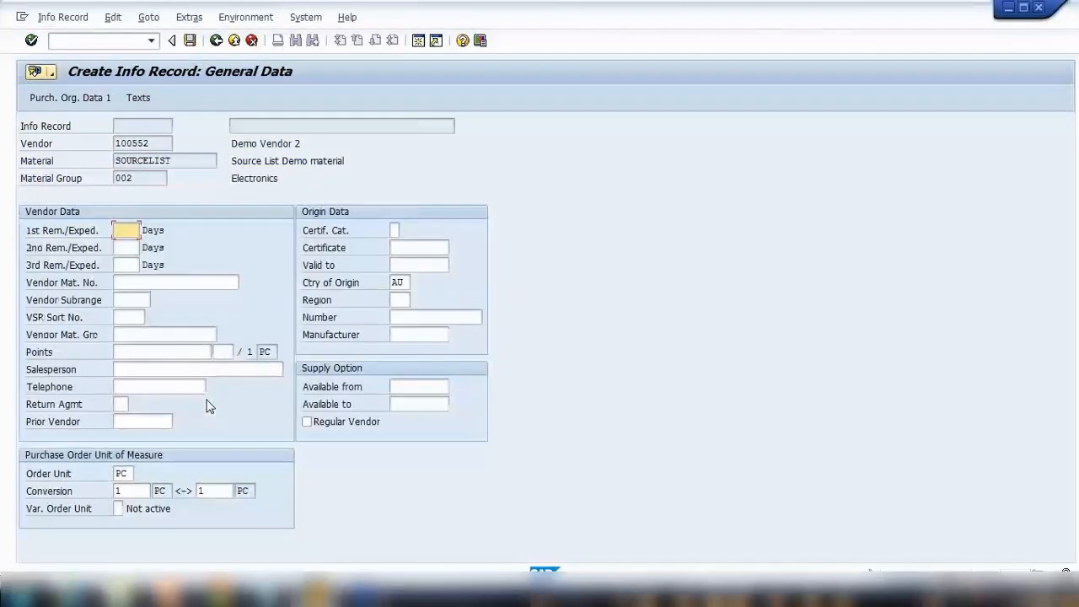
pyautogui.click(69, 96)
pyautogui.write('5')
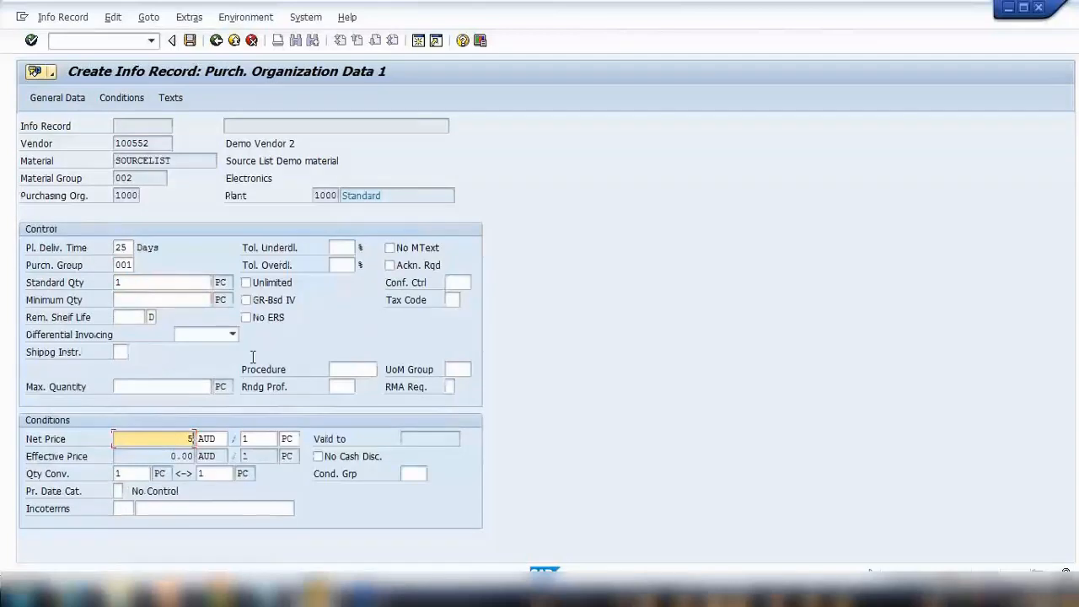
pyautogui.click(172, 40)
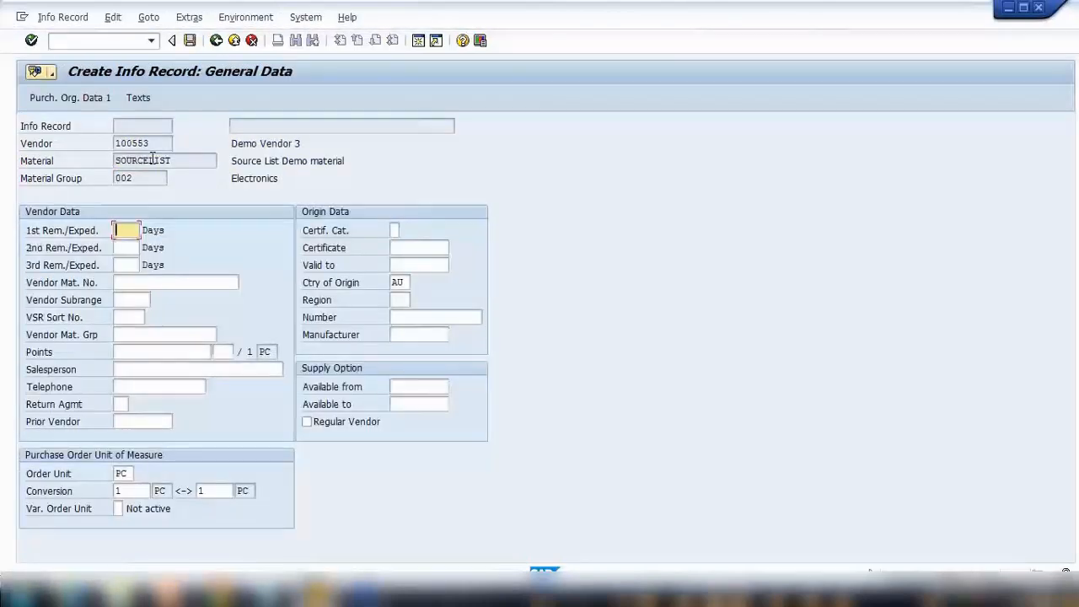
# Create and save the SOURCELIST info record for vendor 100553 with its net price
pyautogui.click(69, 98)
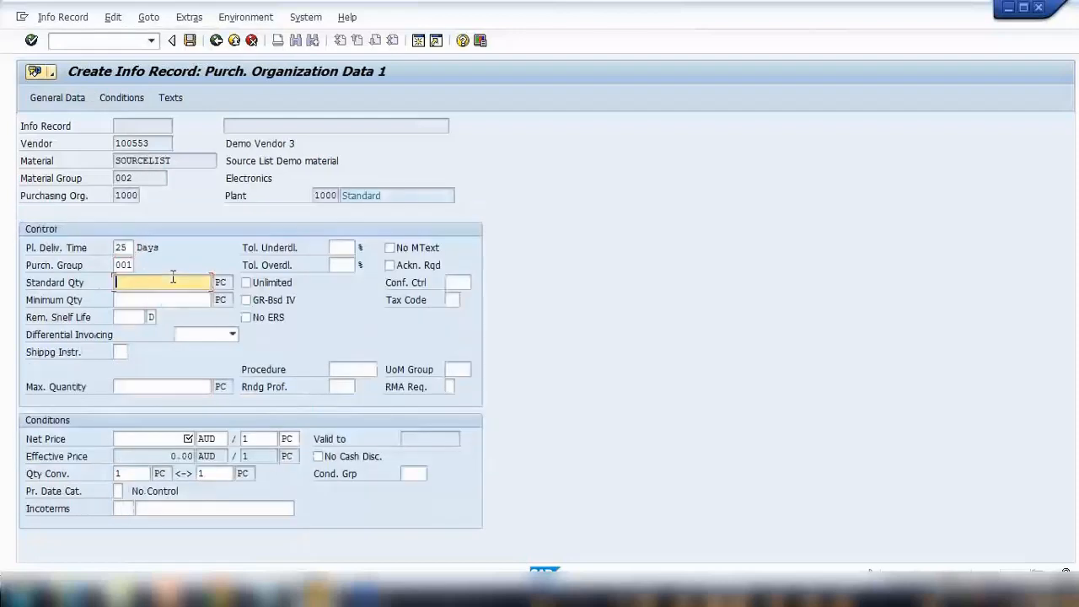
pyautogui.write('1')
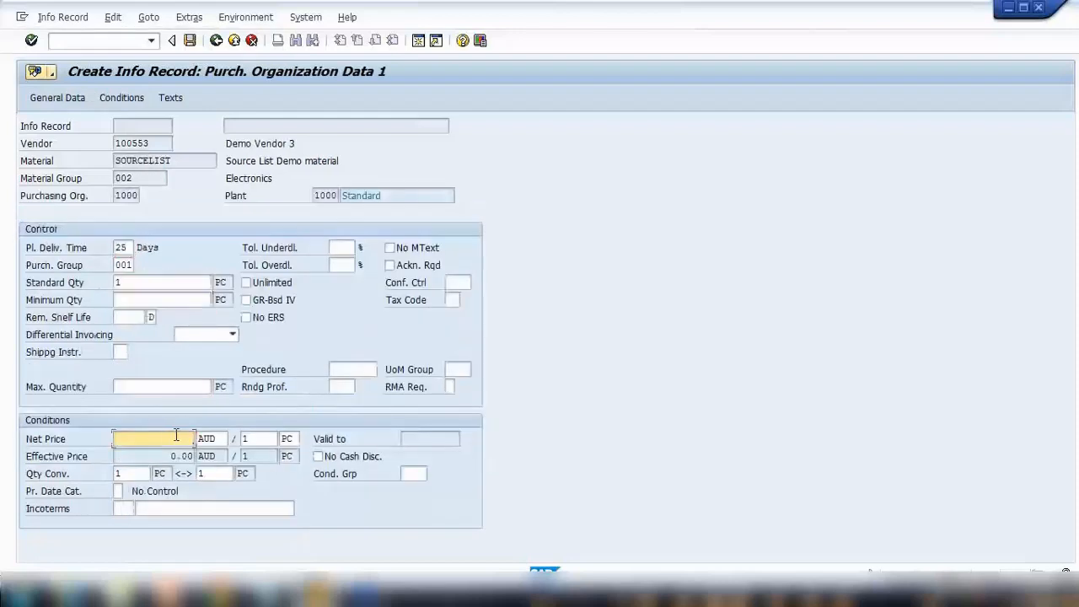
pyautogui.click(172, 41)
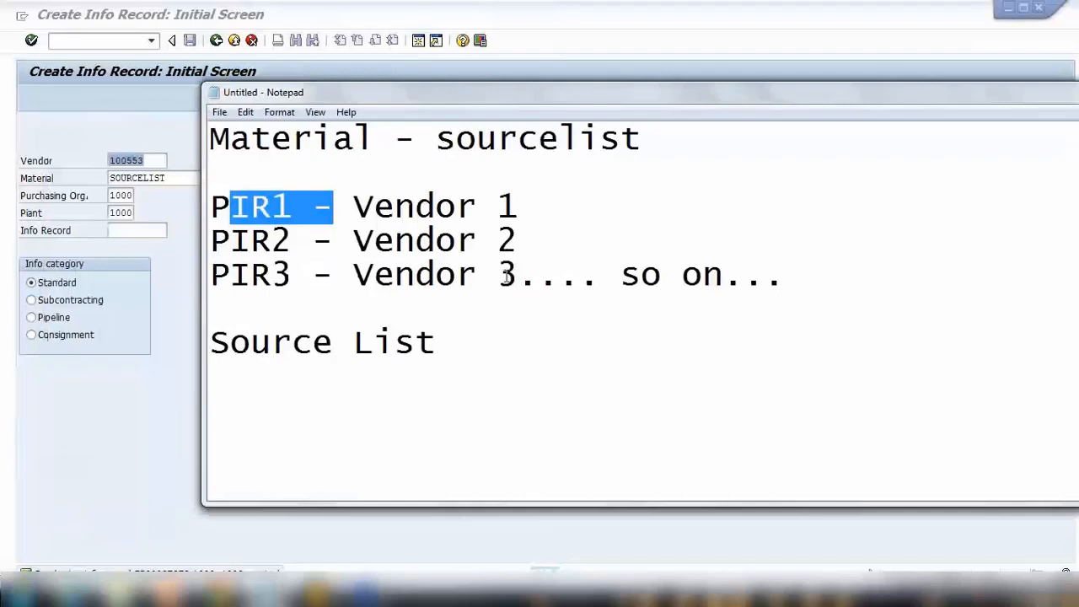
# Overwrite the placeholder vendor numbers on the PIR1–PIR3 lines with 100551, 100552 and 100553
pyautogui.write('0')
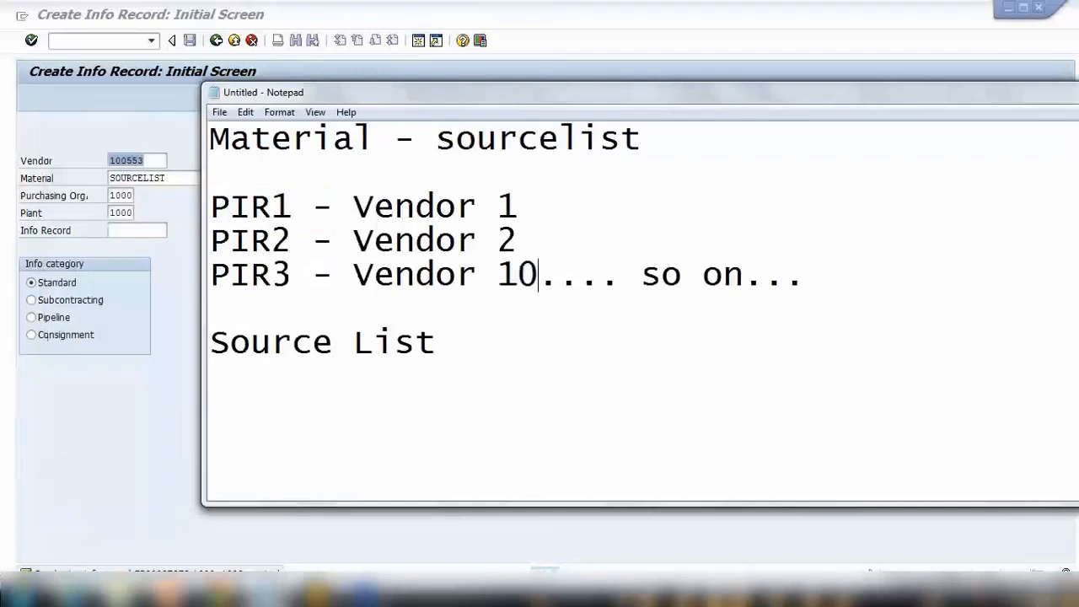
pyautogui.write('0553')
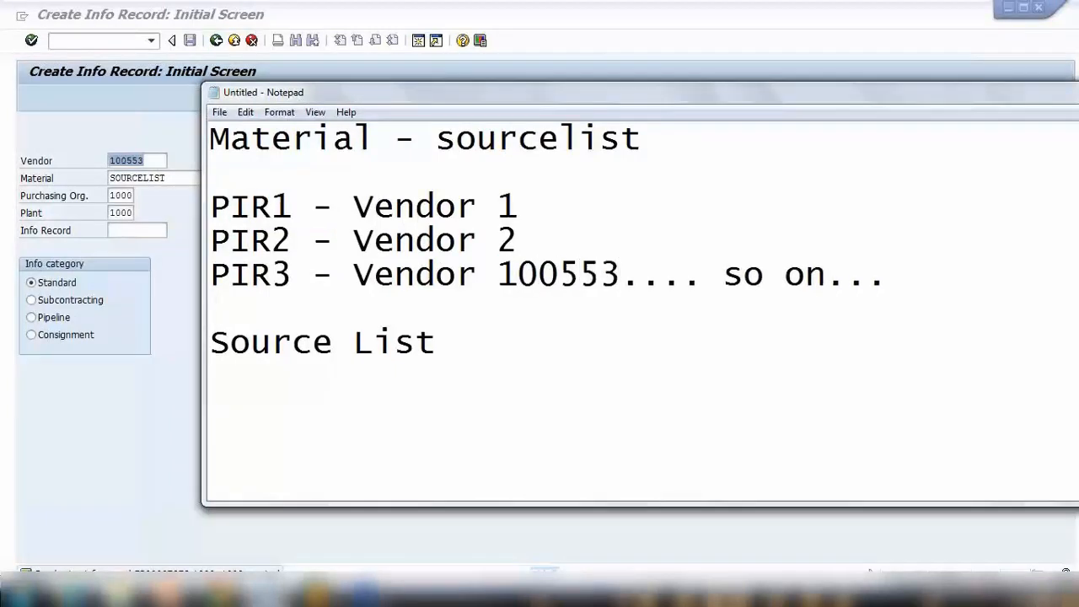
pyautogui.doubleClick(556, 273)
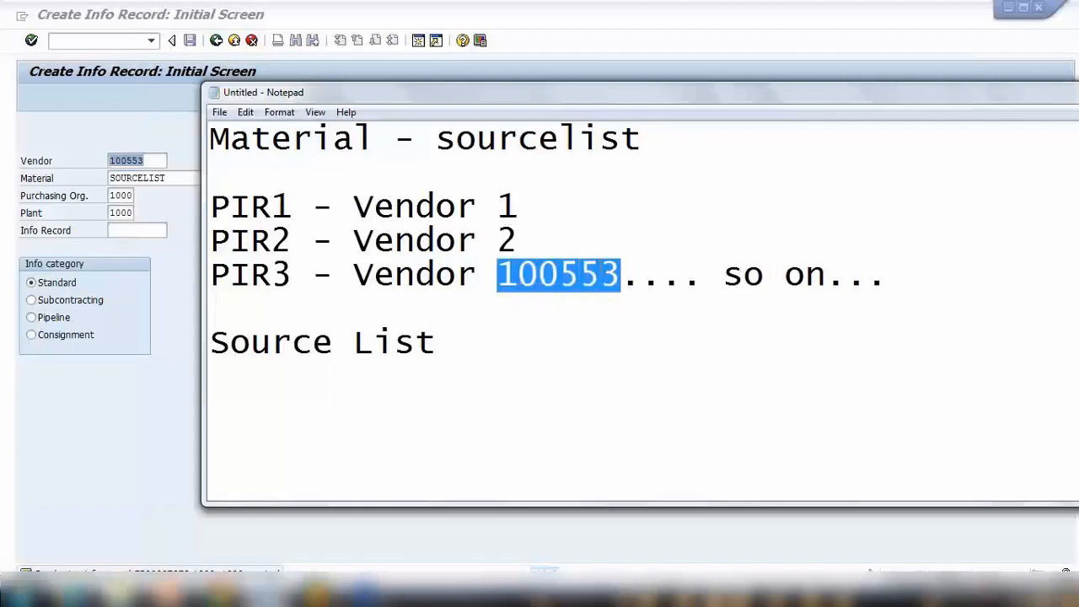
pyautogui.write('10055')
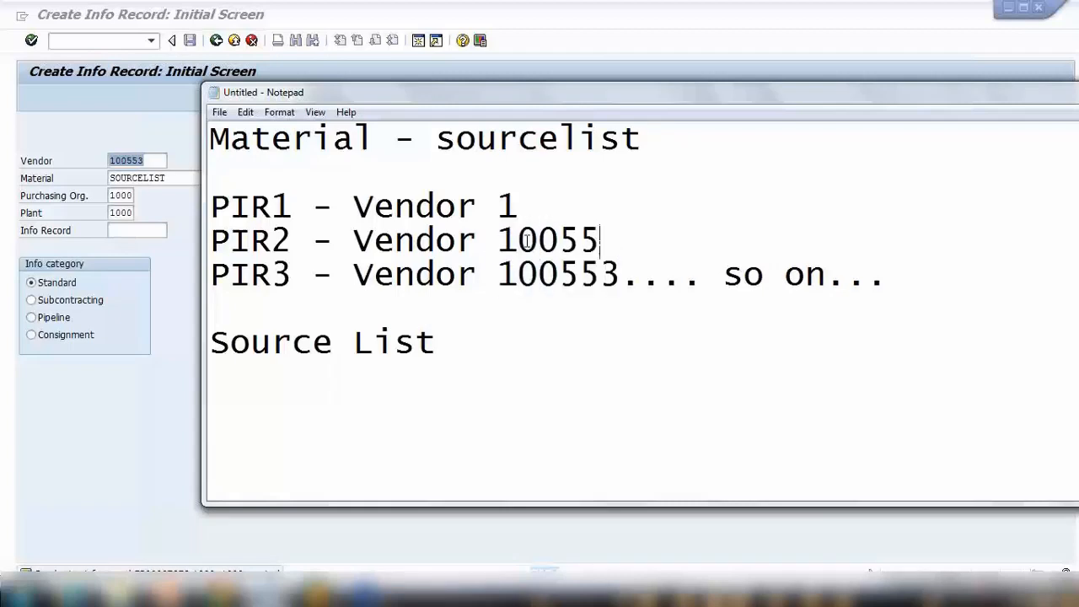
pyautogui.doubleClick(508, 206)
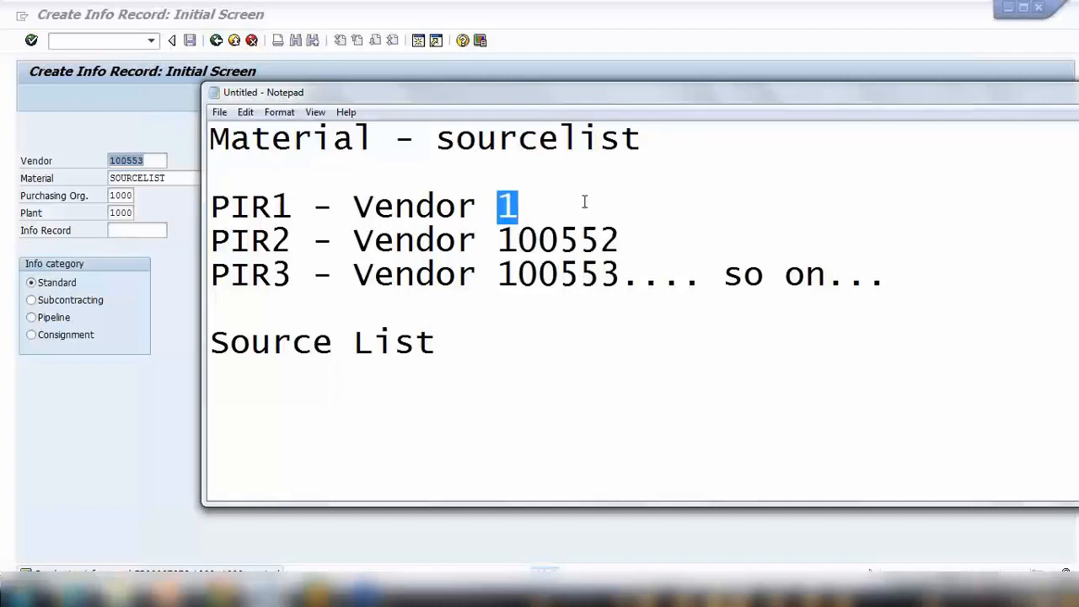
pyautogui.write('00551')
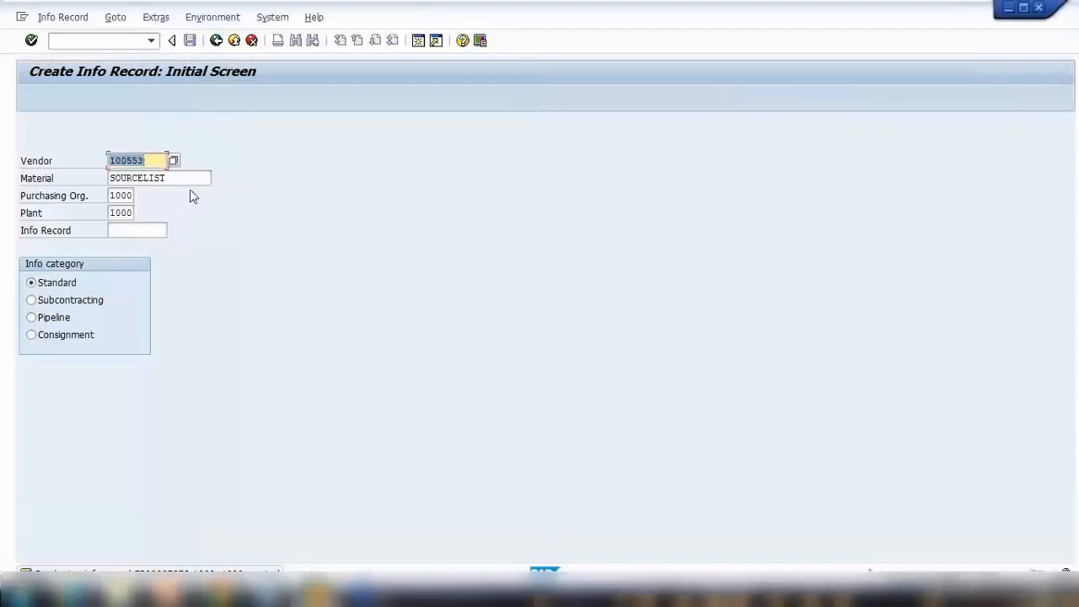
pyautogui.click(159, 177)
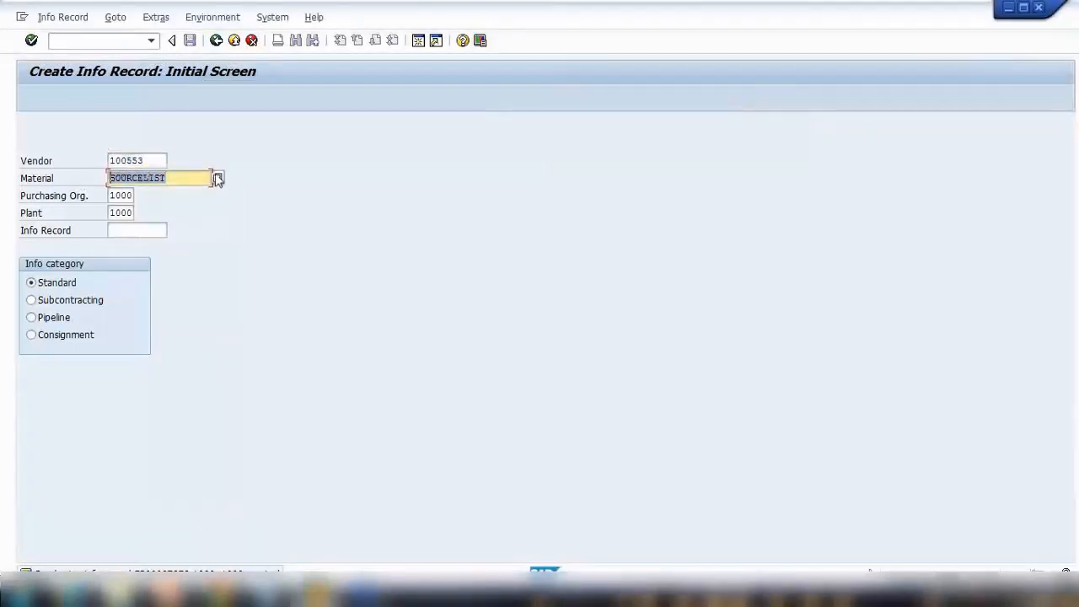
pyautogui.moveTo(223, 514)
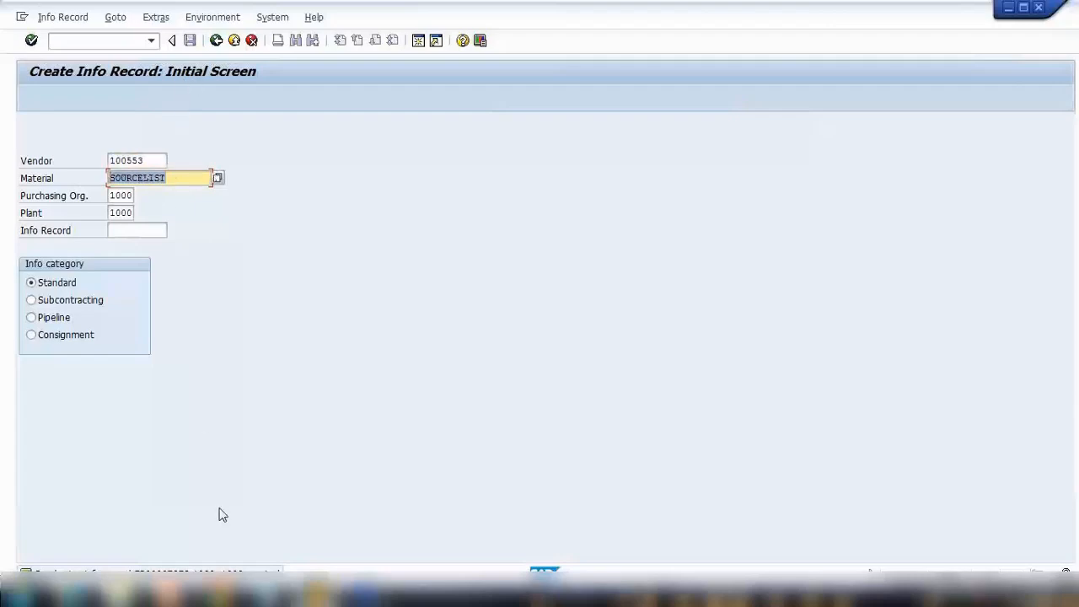
pyautogui.click(136, 160)
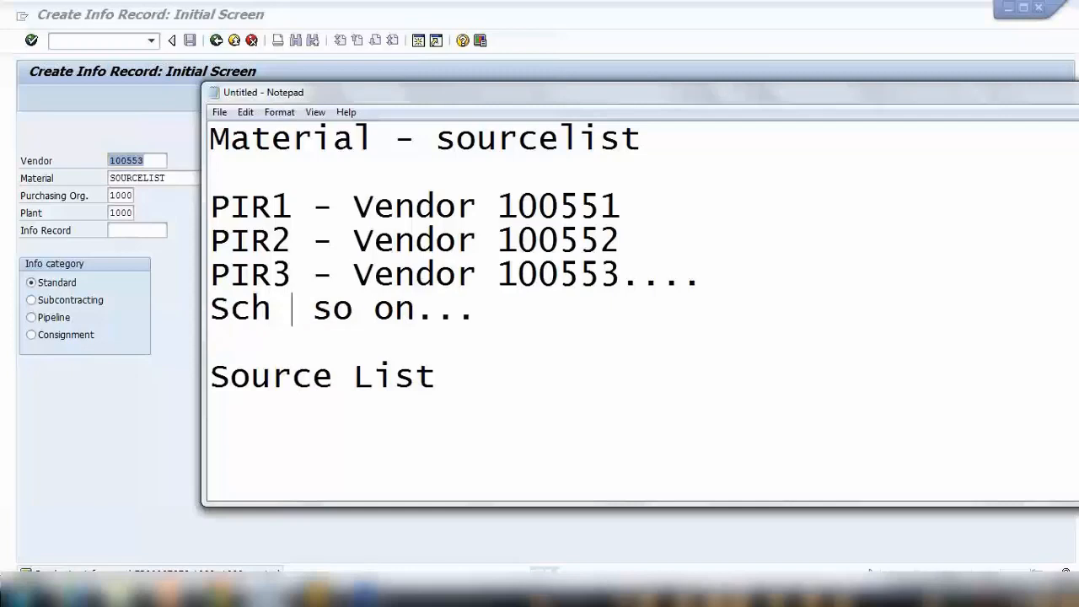
# Add a 'Sch Agreement - Vendor 1…' line after PIR3 and tidy its end
pyautogui.write('Agreement -')
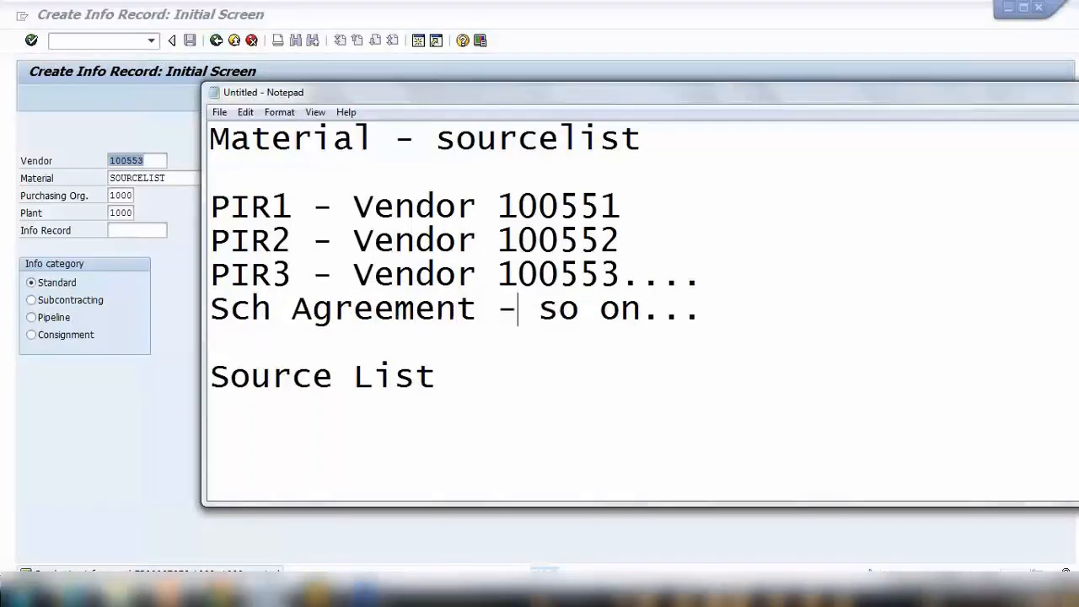
pyautogui.write('V')
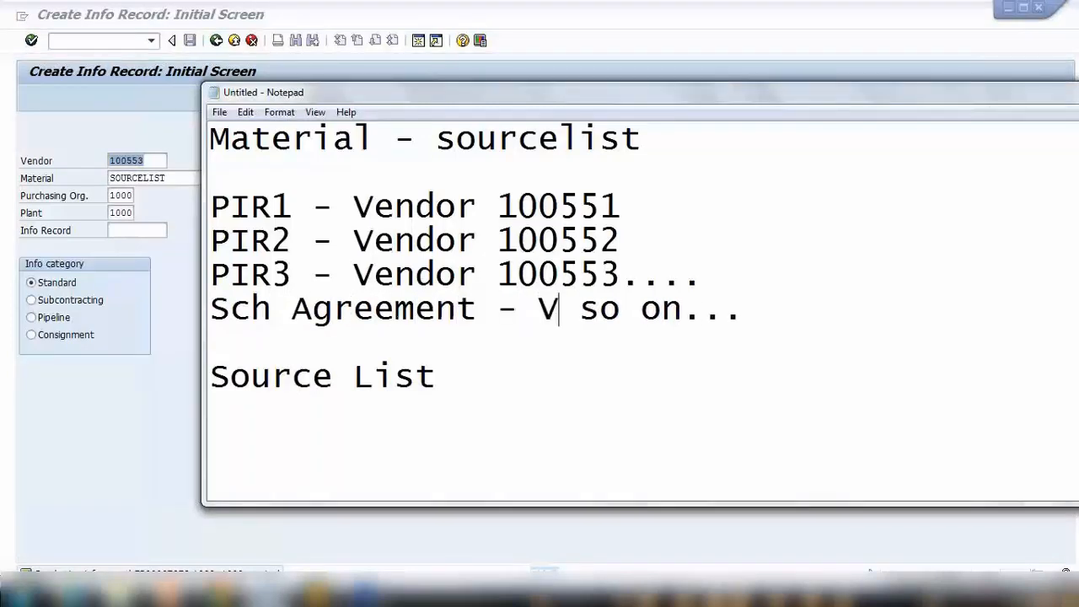
pyautogui.write('endor 100553')
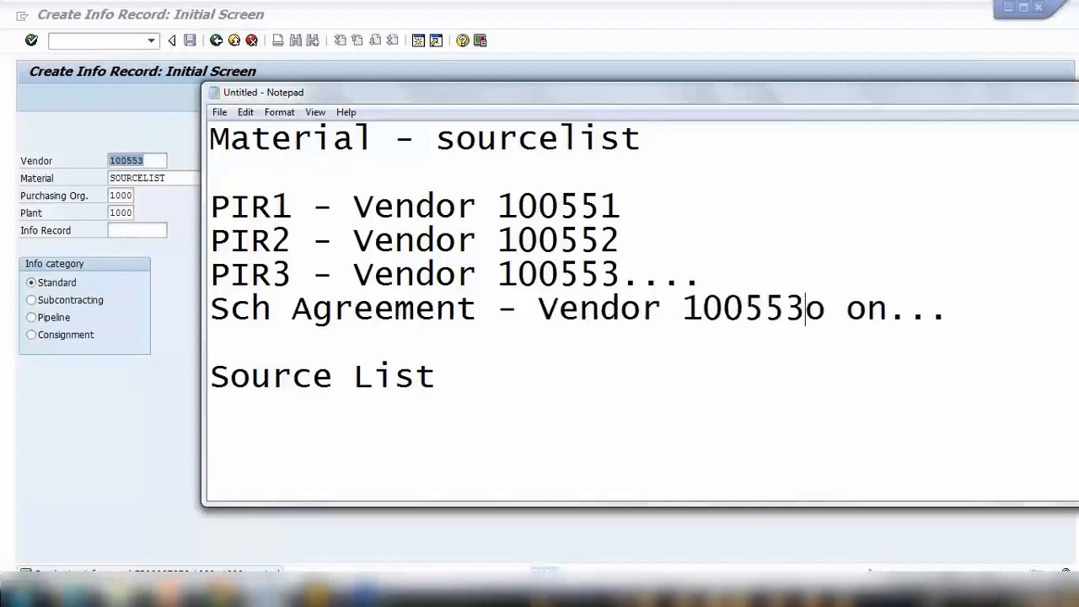
pyautogui.press('BackSpace')
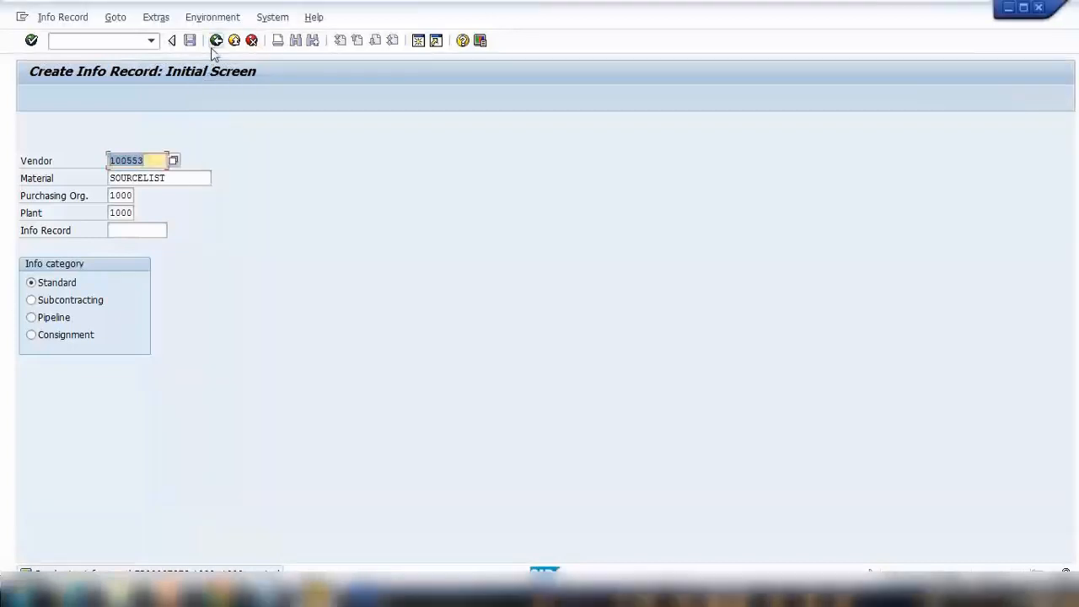
# Leave ME11 and start an LP scheduling agreement for vendor 100554 with purchasing group 100
pyautogui.click(172, 41)
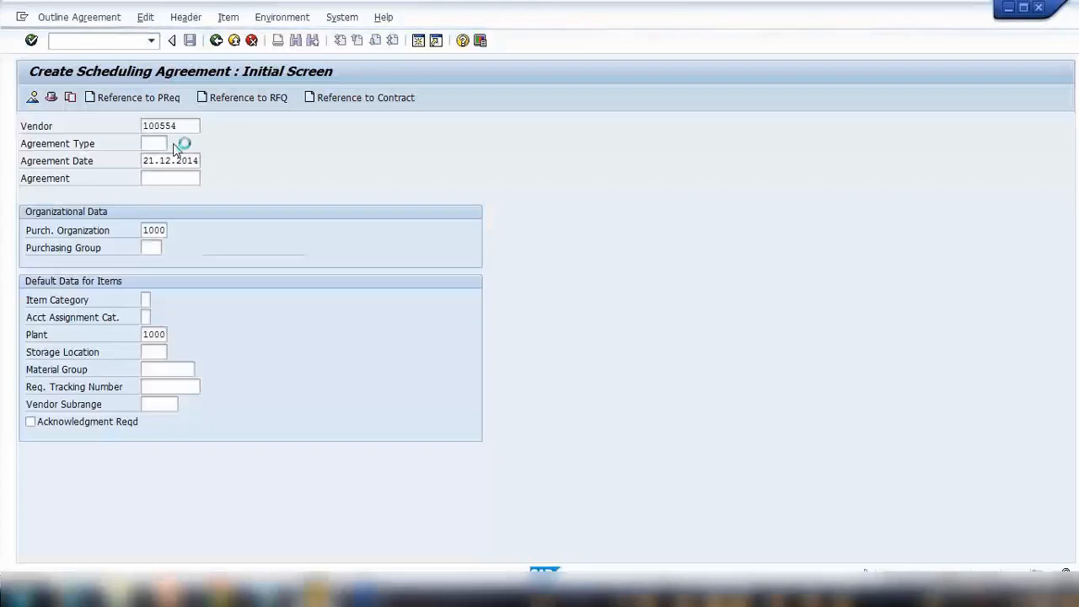
pyautogui.click(182, 143)
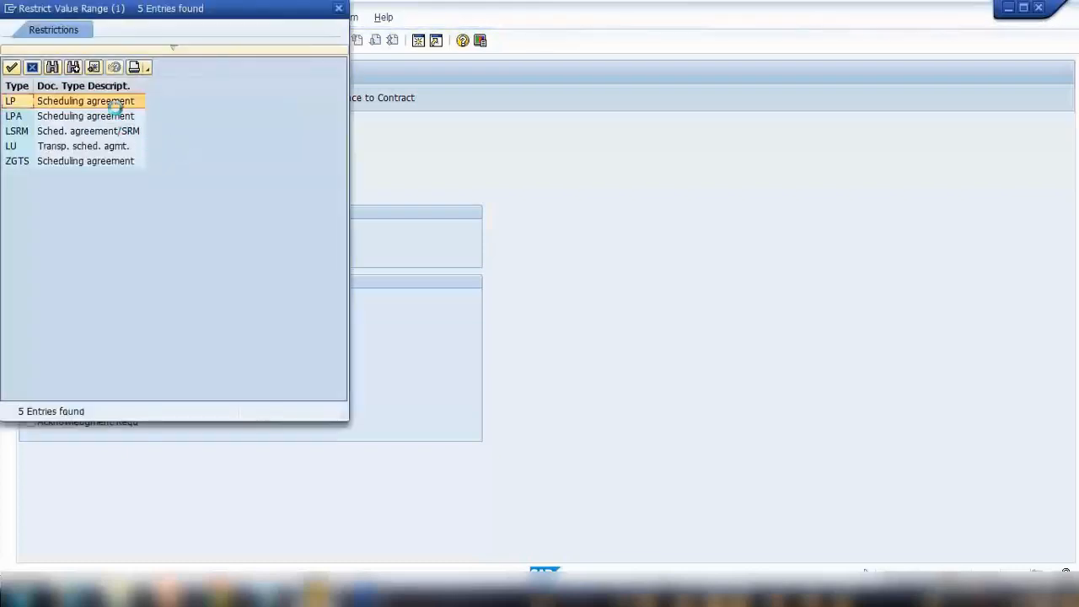
pyautogui.doubleClick(85, 101)
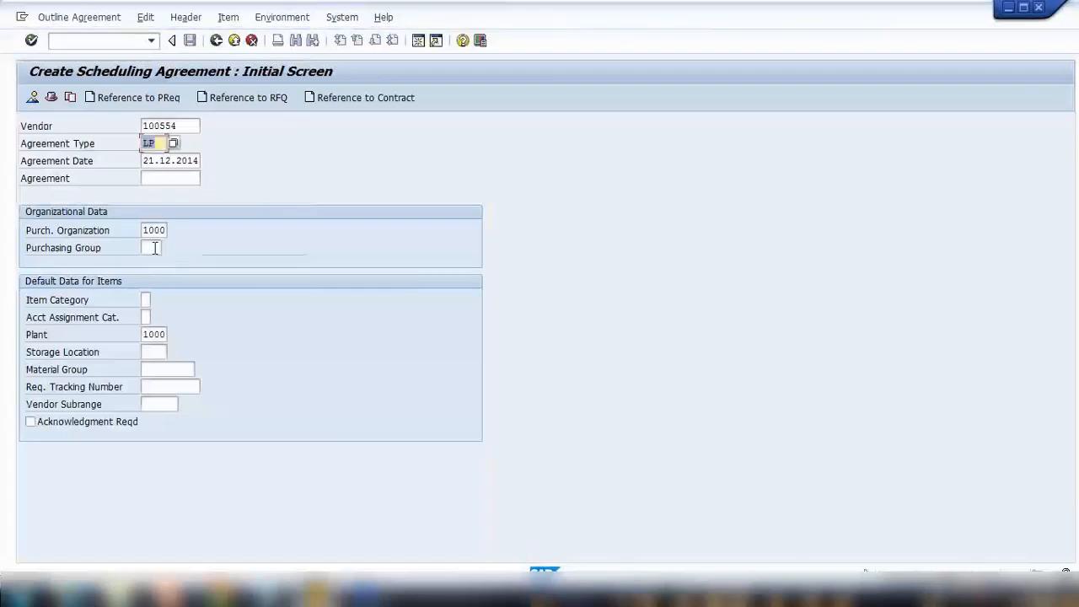
pyautogui.write('100')
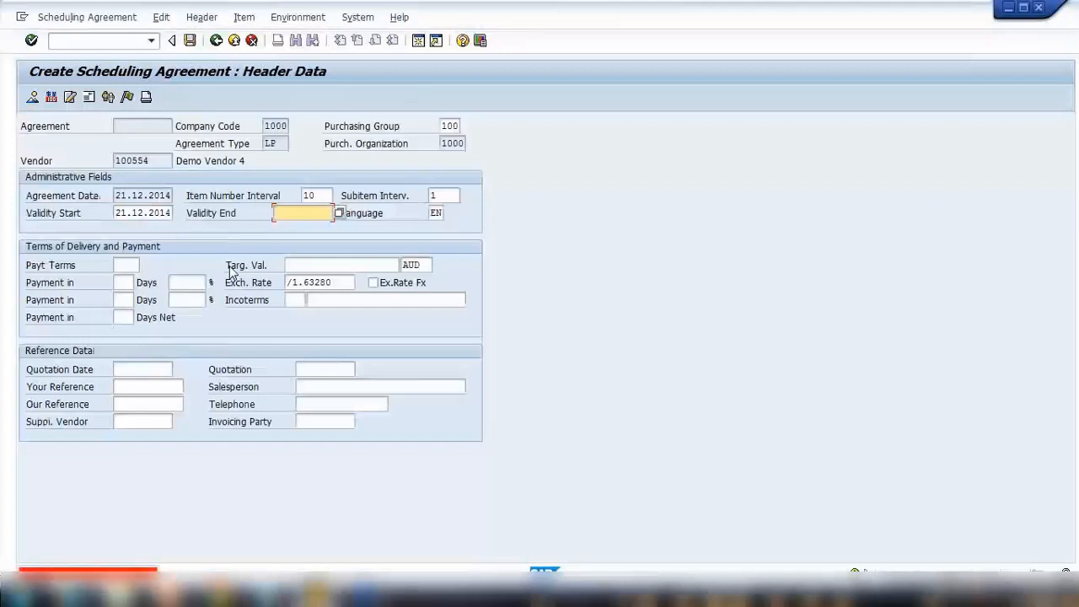
# Set the suggested validity end date and enter item 10 for material sourcelist with target quantity 1000
pyautogui.click(302, 212)
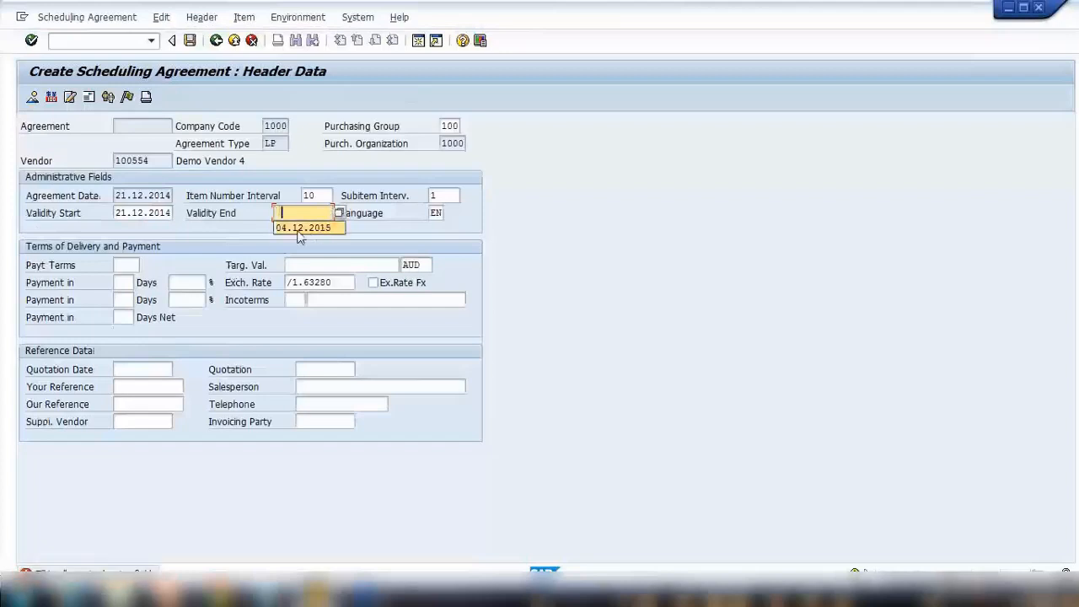
pyautogui.click(303, 227)
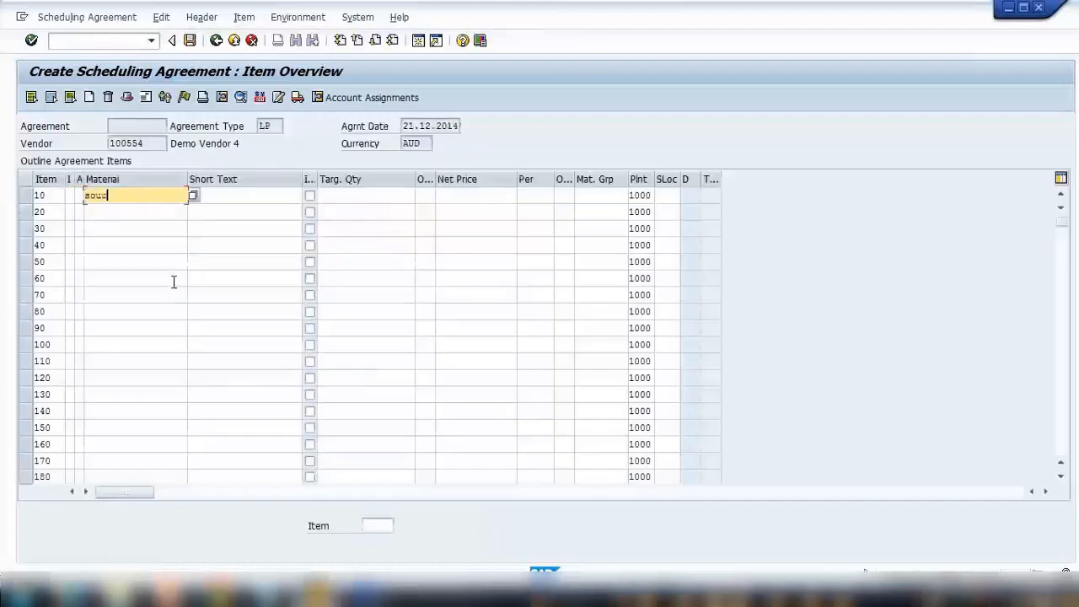
pyautogui.write('sourcelist')
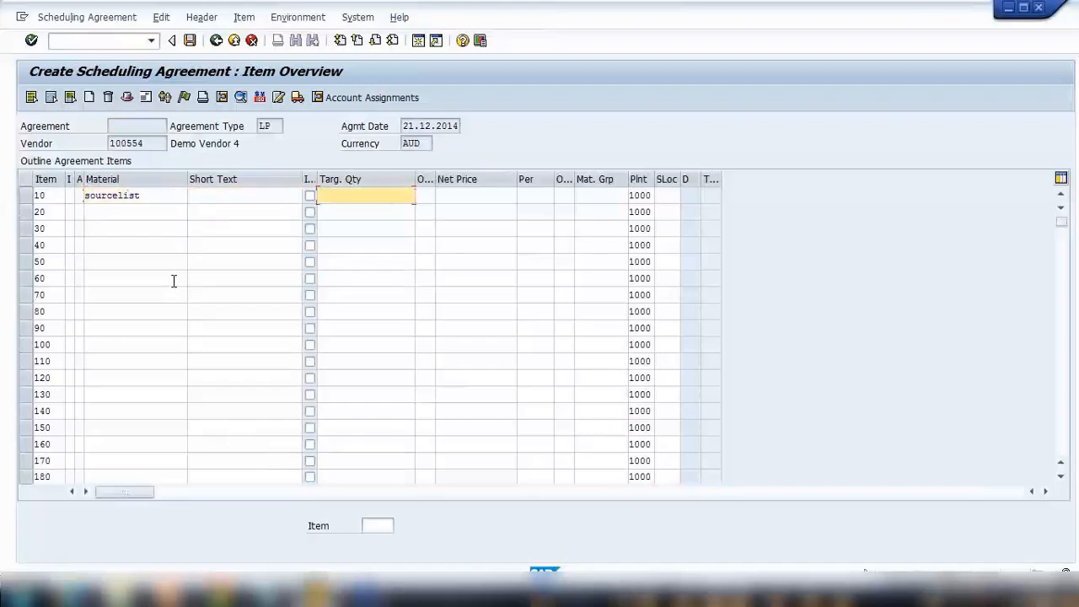
pyautogui.write('1000')
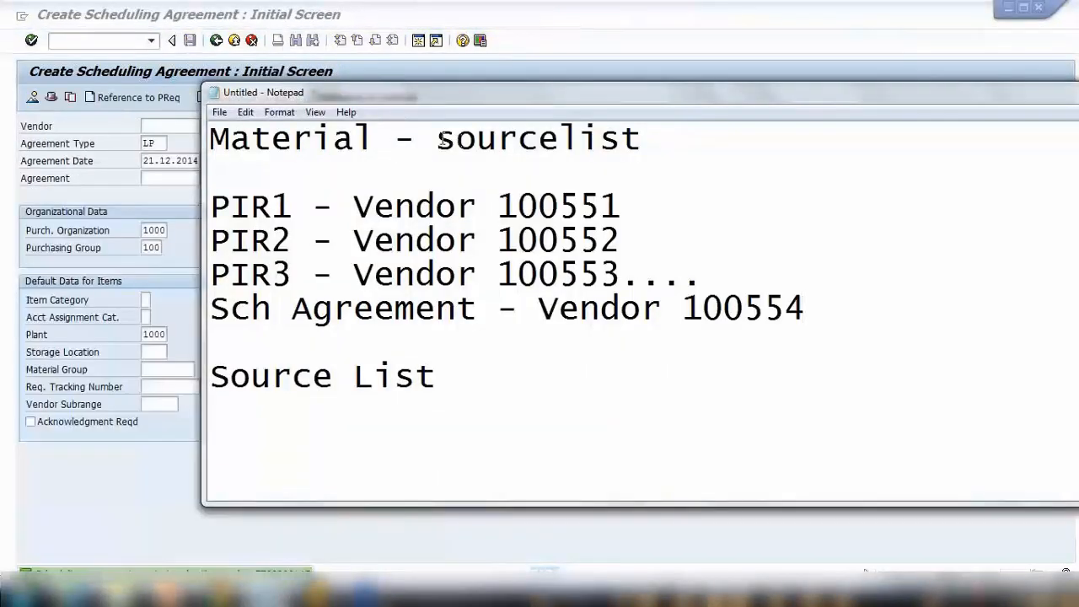
pyautogui.moveTo(249, 206); pyautogui.dragTo(375, 206)
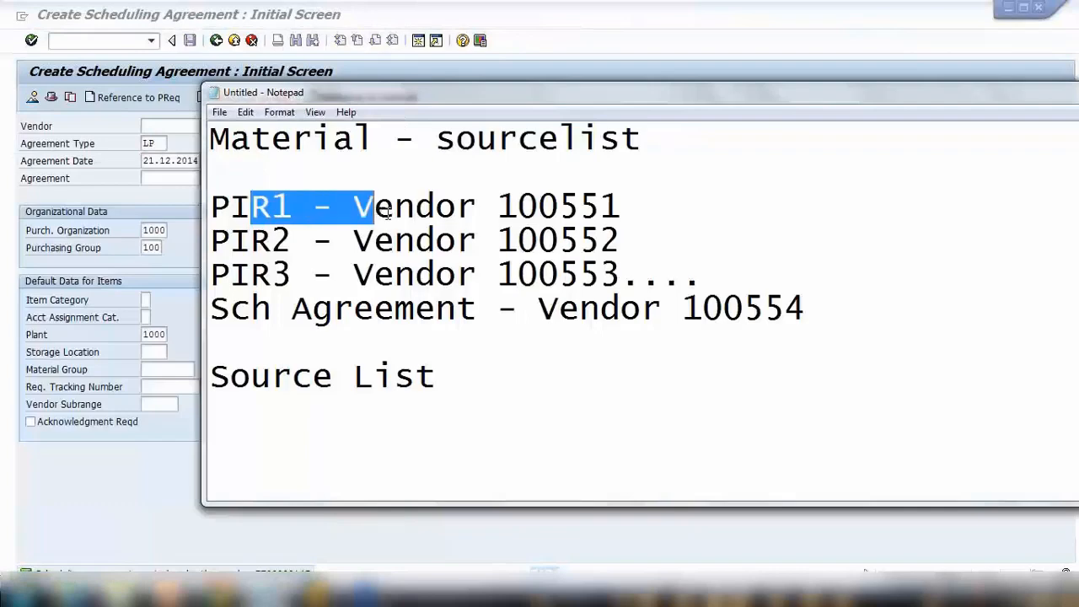